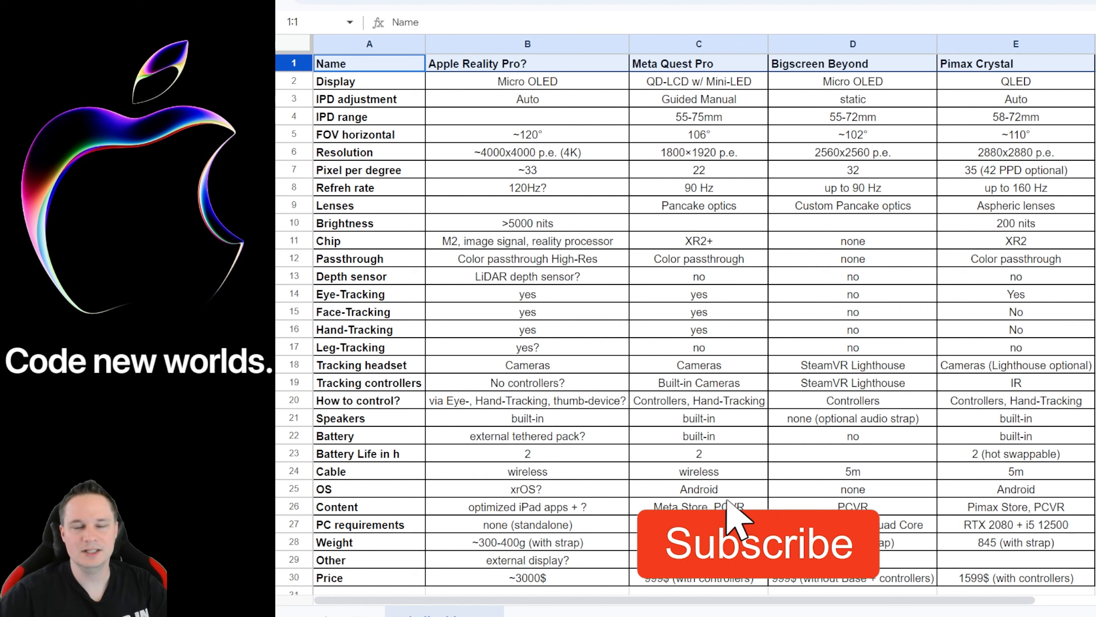
Step: Highlight the headset-name header row, then the Display row
{"action": "left_click", "coordinate": [758, 542]}
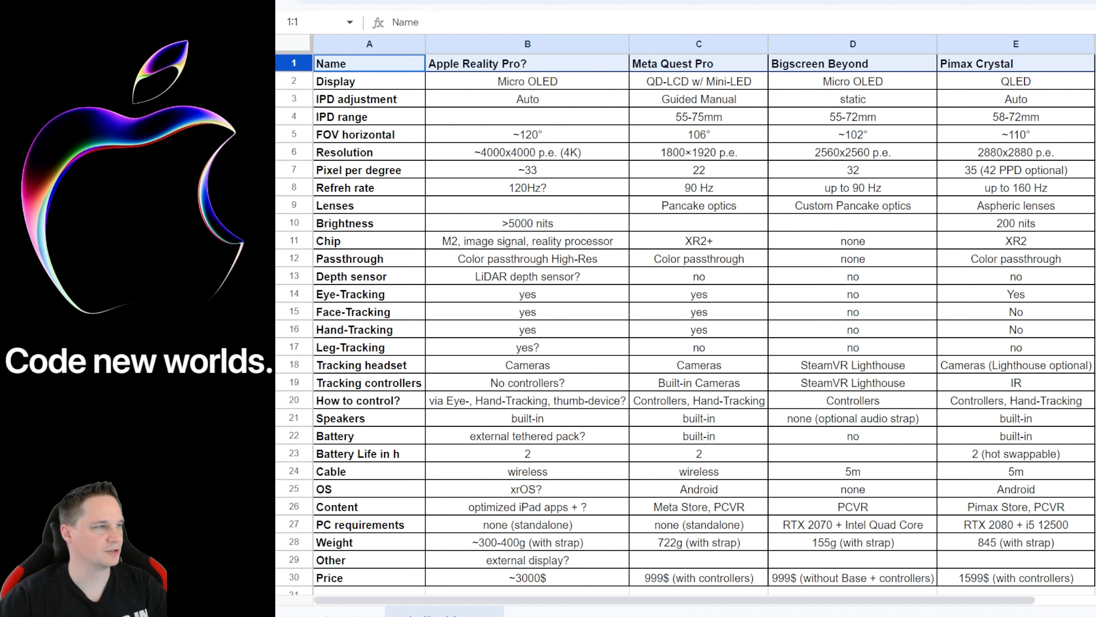
{"action": "left_click", "coordinate": [336, 81]}
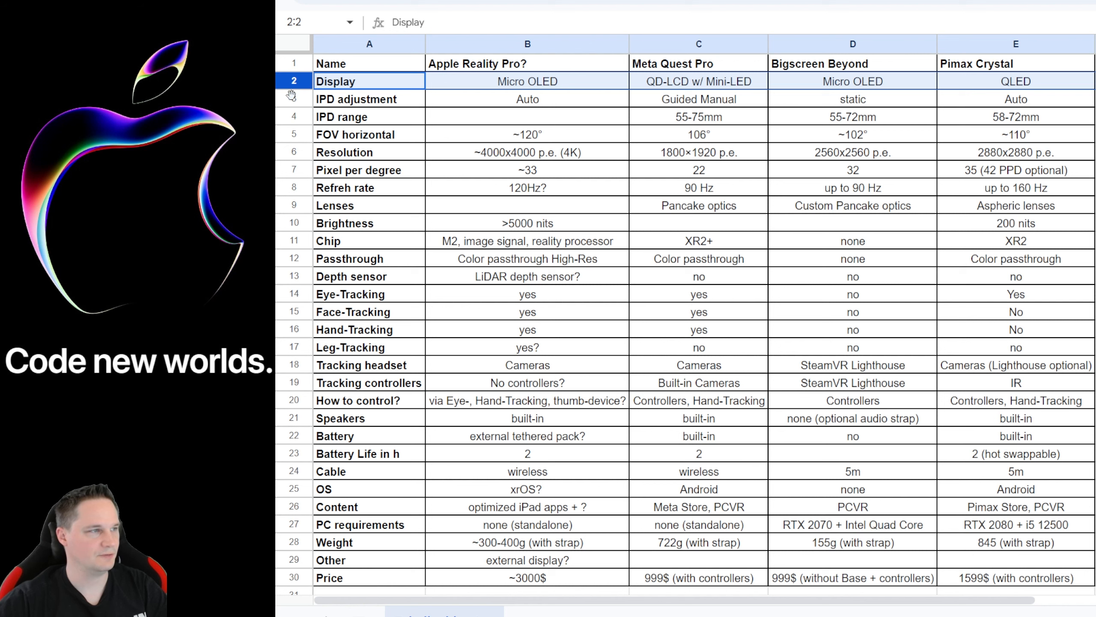
Step: Highlight the IPD adjustment row, check Bigscreen Beyond's value, then highlight the IPD range row
{"action": "left_click", "coordinate": [356, 99]}
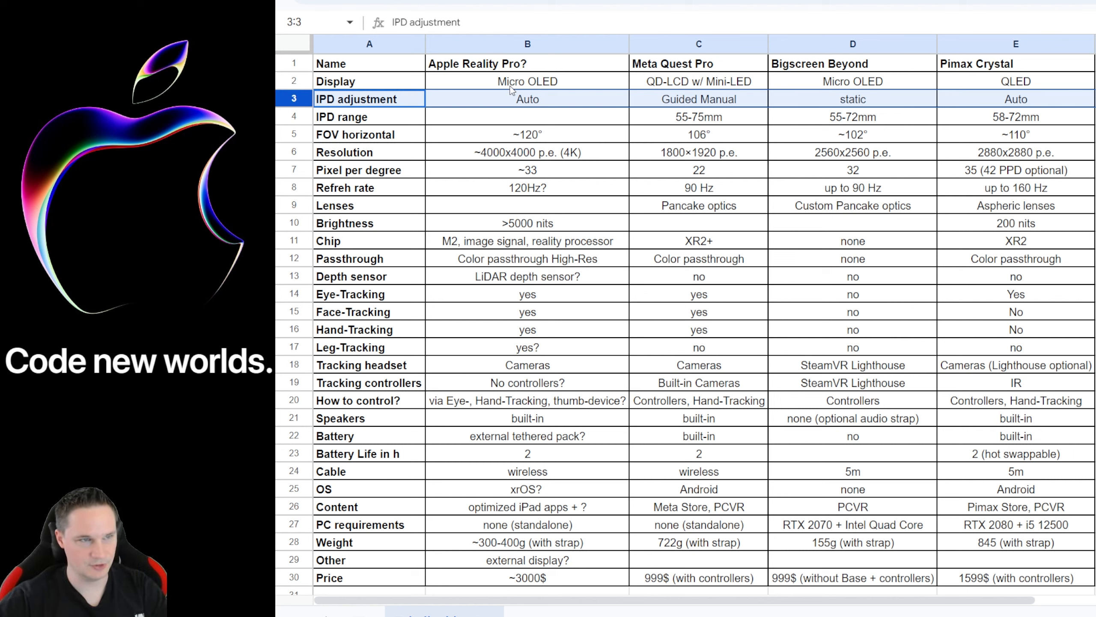
{"action": "left_click", "coordinate": [852, 98]}
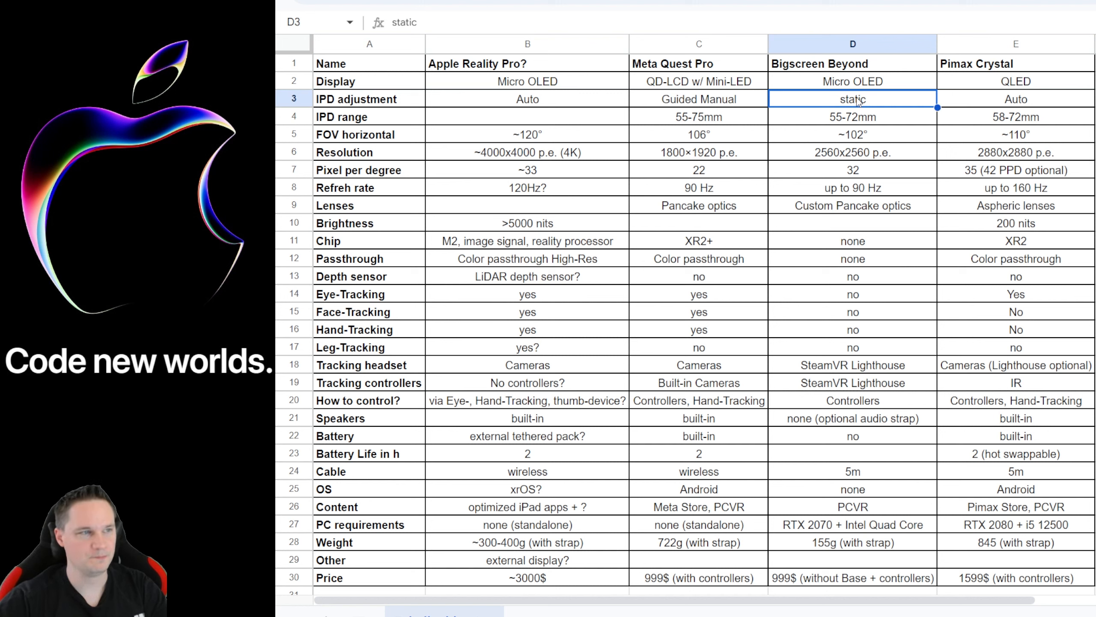
{"action": "left_click", "coordinate": [697, 99]}
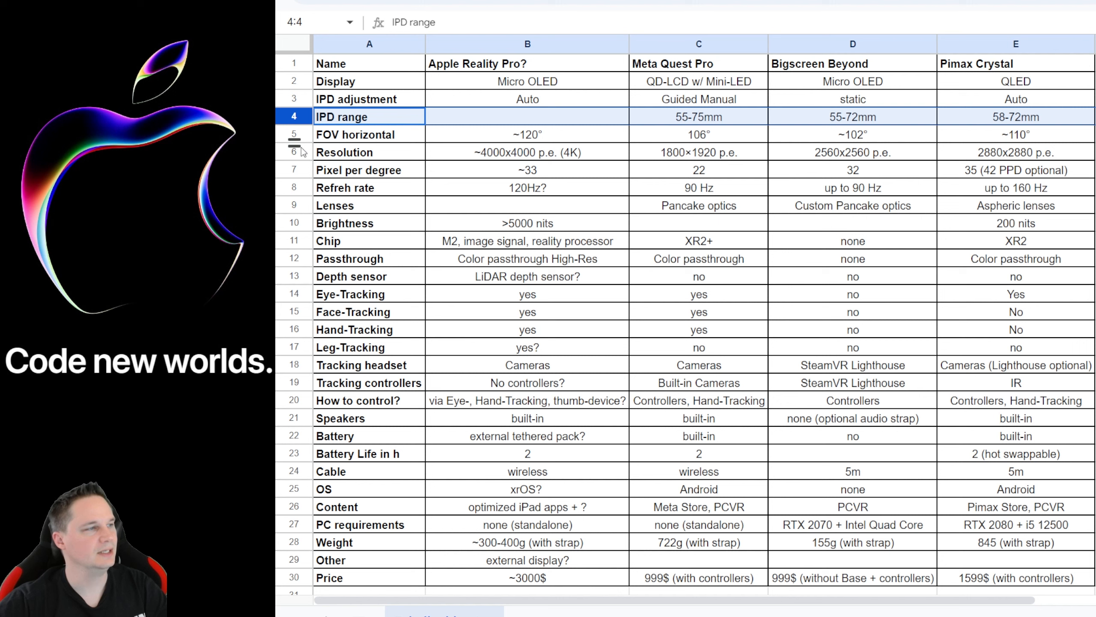
Step: Highlight the FOV horizontal row: Apple's ~120° against 106°, ~102° and ~110°
{"action": "left_click", "coordinate": [369, 134]}
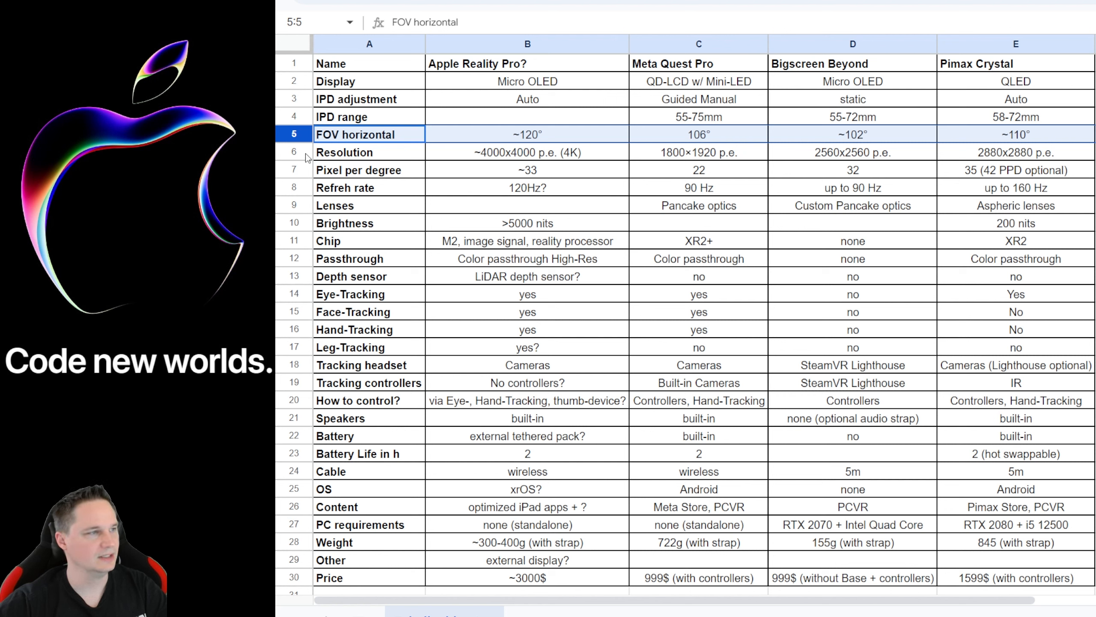
{"action": "mouse_move", "coordinate": [308, 152]}
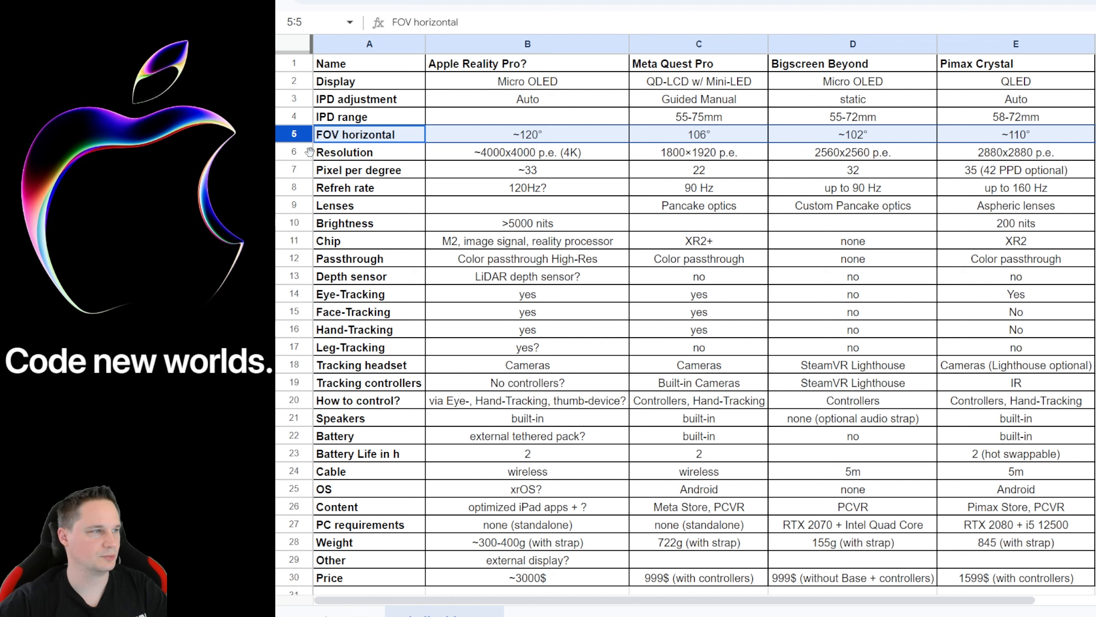
{"action": "mouse_move", "coordinate": [300, 153]}
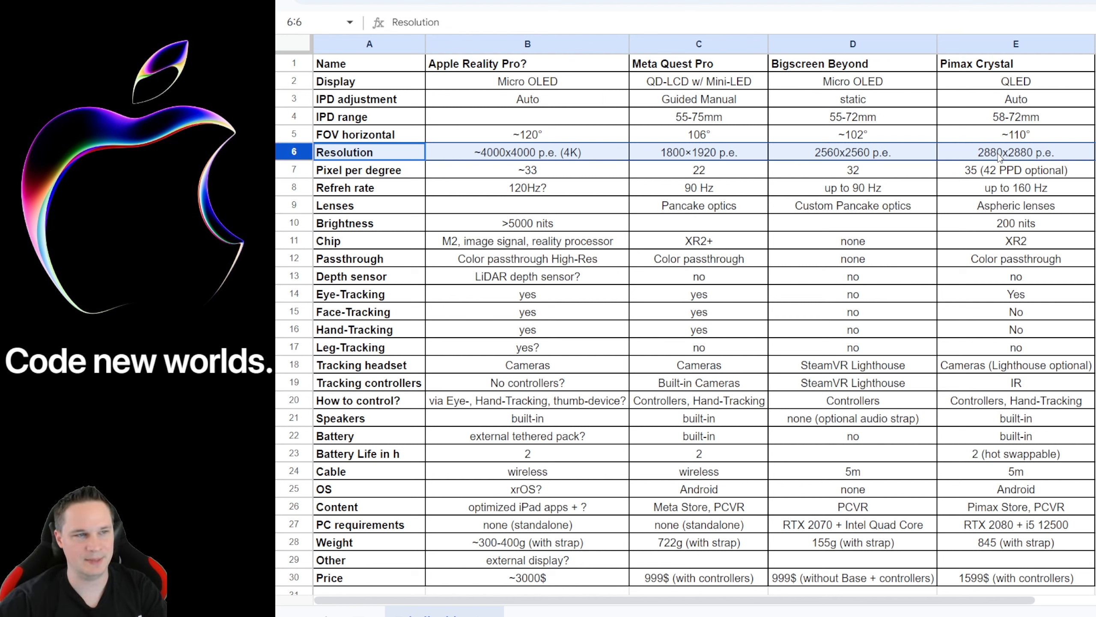
Step: Check the Pimax Crystal and Bigscreen Beyond resolutions, then highlight the Pixel per degree row
{"action": "left_click", "coordinate": [1015, 151]}
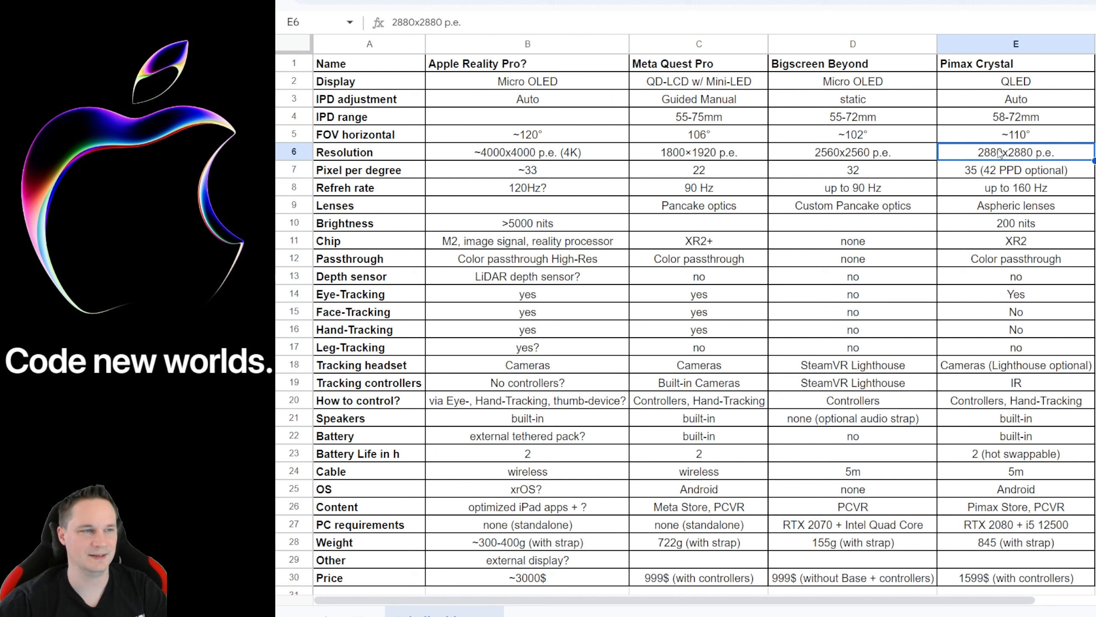
{"action": "left_click", "coordinate": [852, 152]}
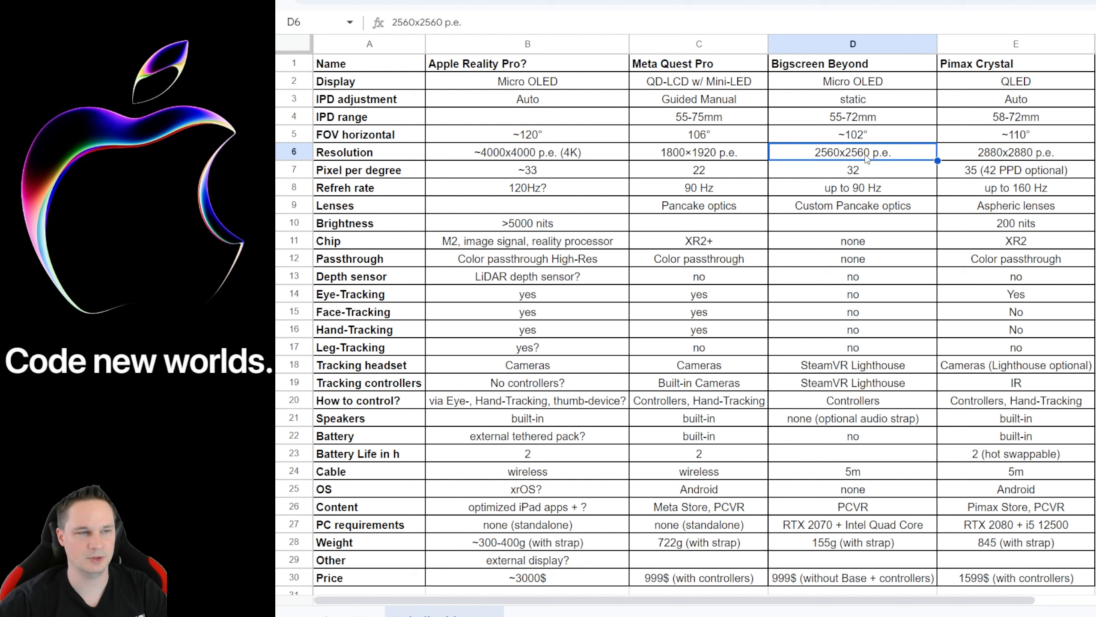
{"action": "left_click", "coordinate": [527, 151]}
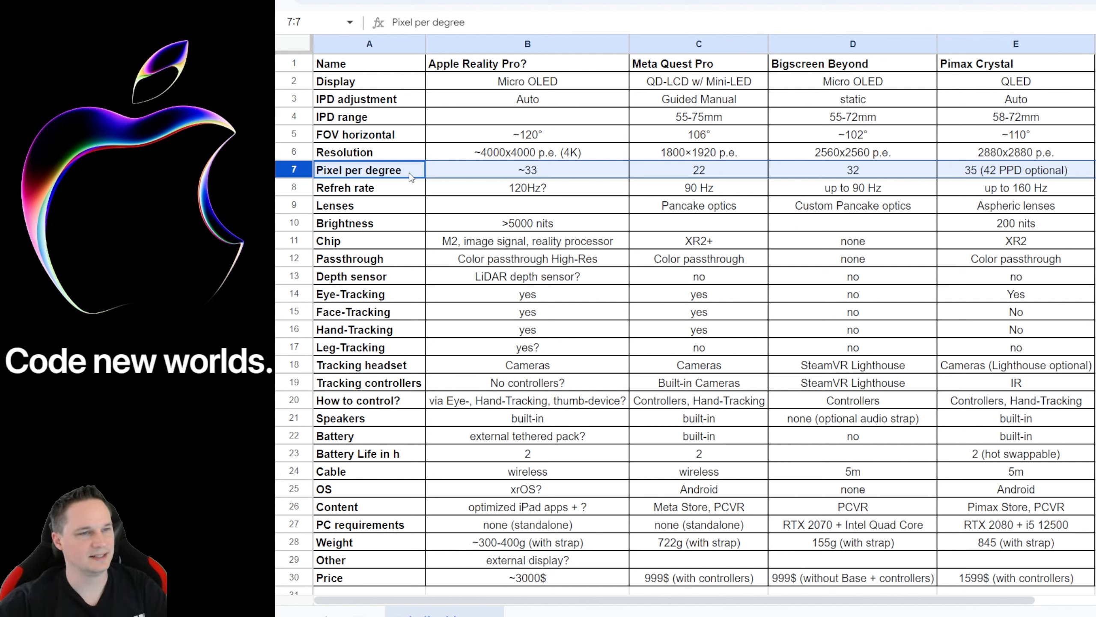
Step: Check Pimax Crystal's pixel-per-degree value, then highlight the next spec row
{"action": "left_click", "coordinate": [1015, 170]}
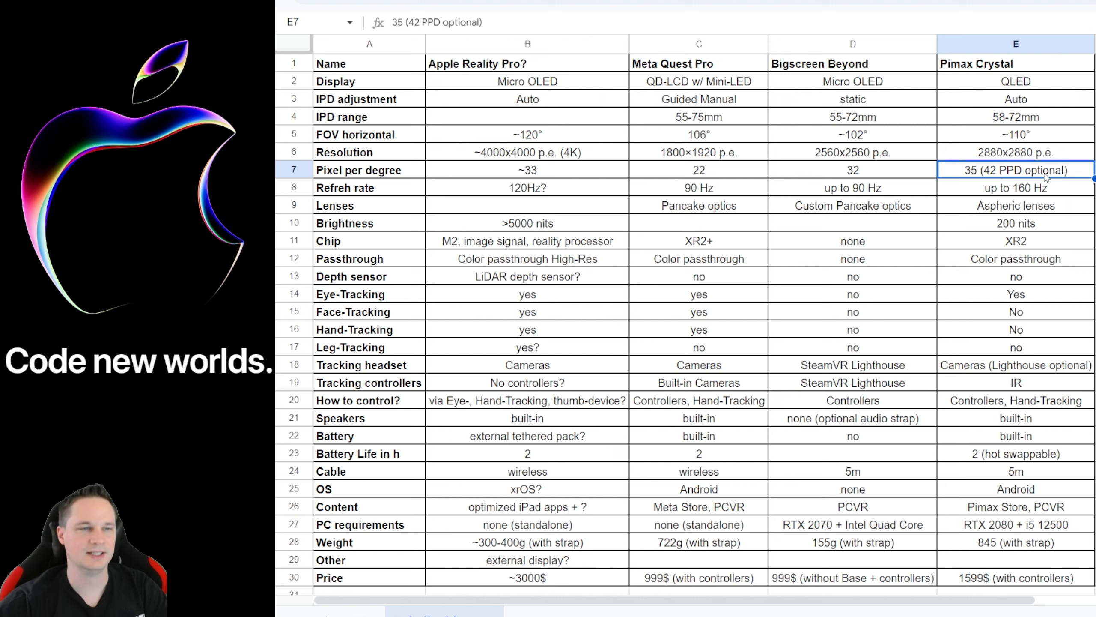
{"action": "mouse_move", "coordinate": [780, 174]}
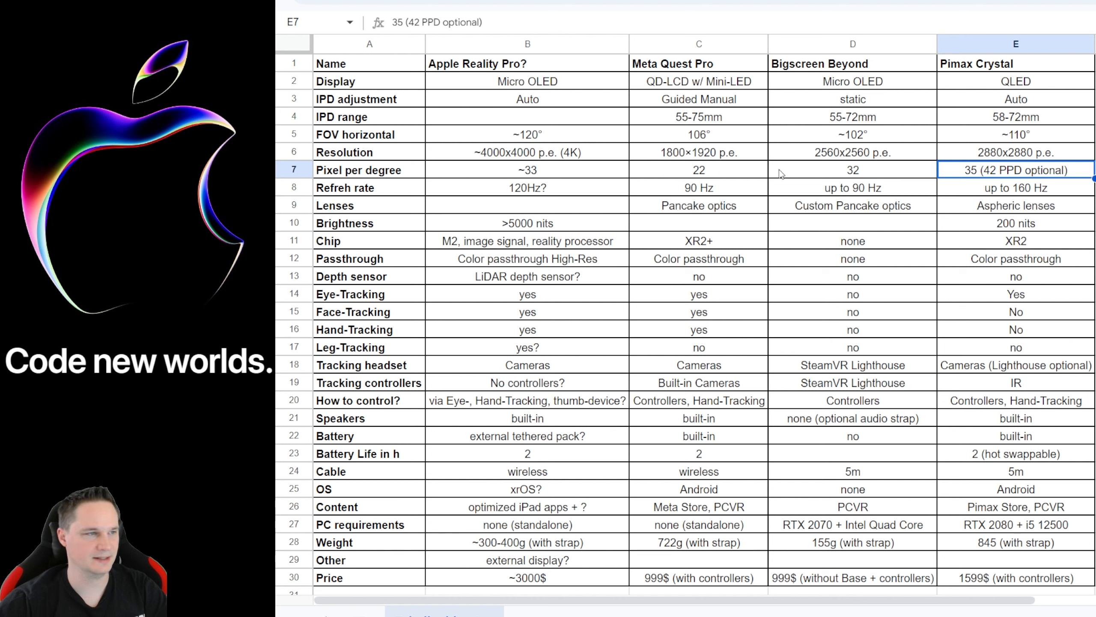
{"action": "mouse_move", "coordinate": [540, 175]}
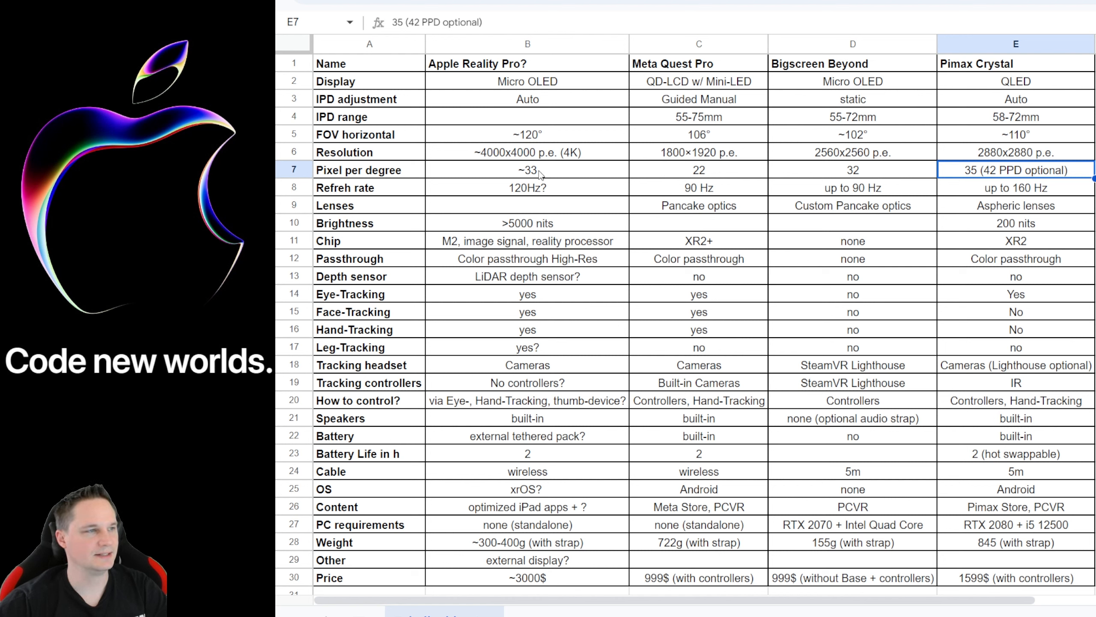
{"action": "left_click", "coordinate": [527, 170]}
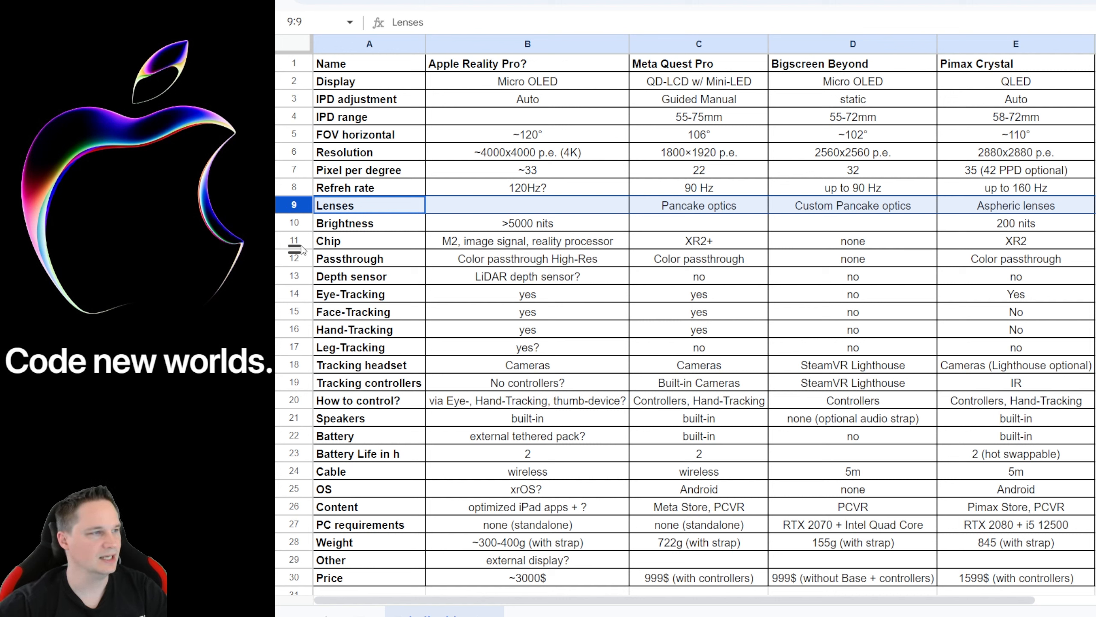
Step: Highlight the Chip row, showing Apple's M2 beside XR2+, none and XR2
{"action": "left_click", "coordinate": [344, 222]}
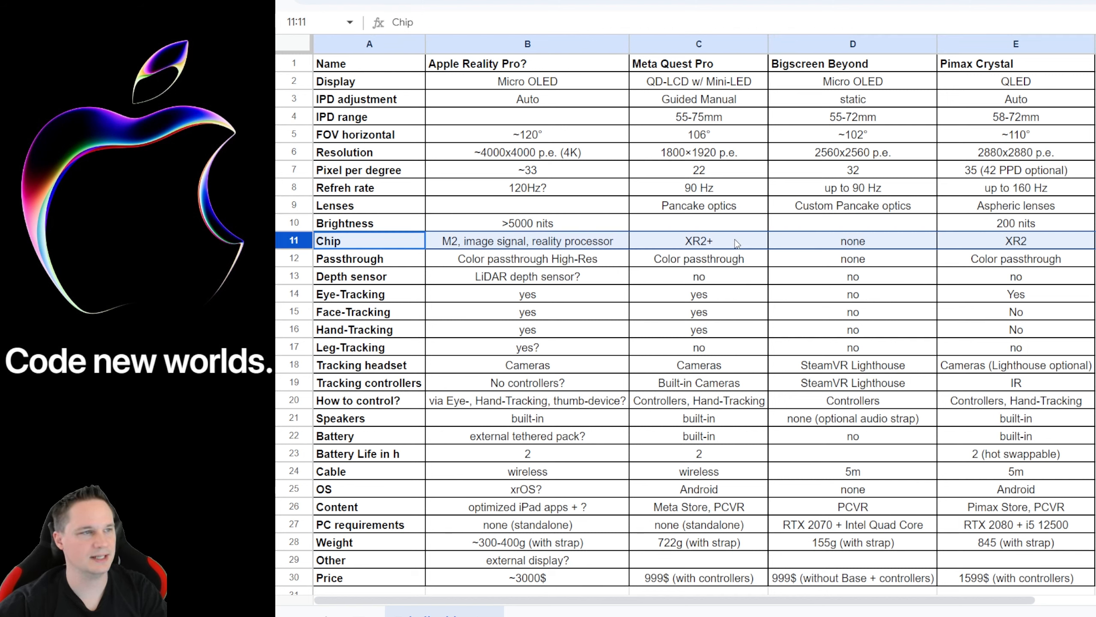
{"action": "mouse_move", "coordinate": [716, 246]}
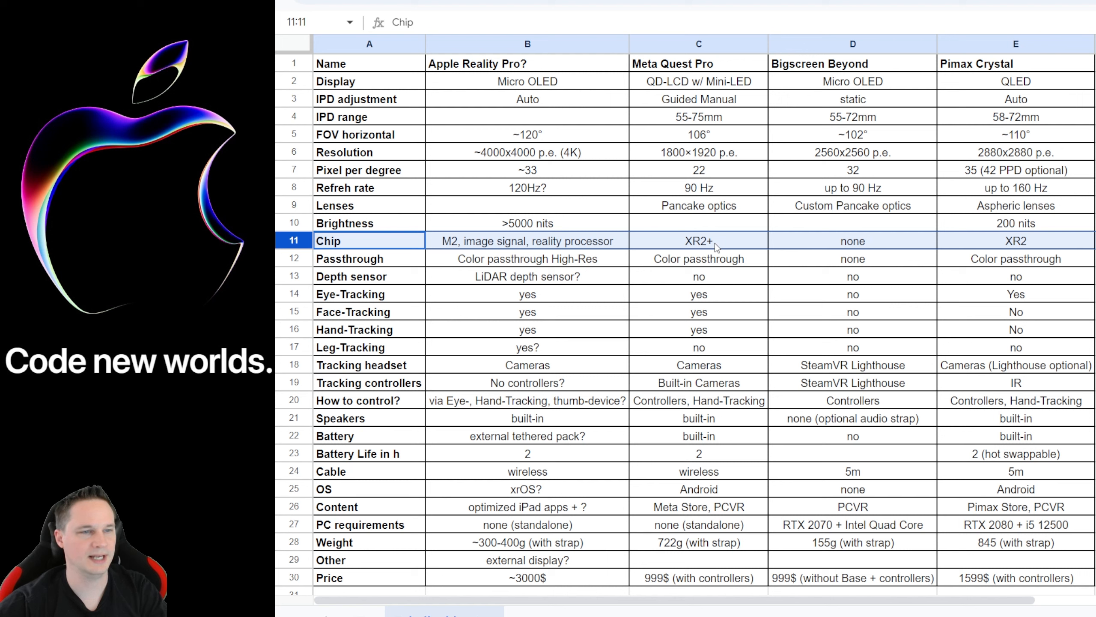
{"action": "mouse_move", "coordinate": [853, 234]}
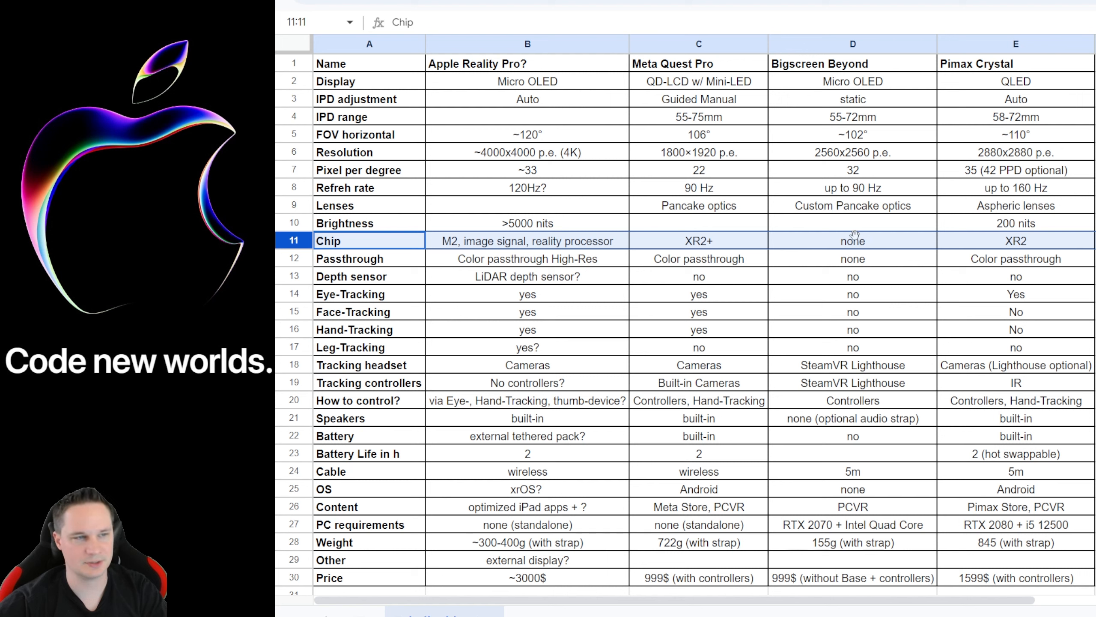
Step: Inspect Apple's chip entry, then highlight the Passthrough row
{"action": "left_click", "coordinate": [852, 241]}
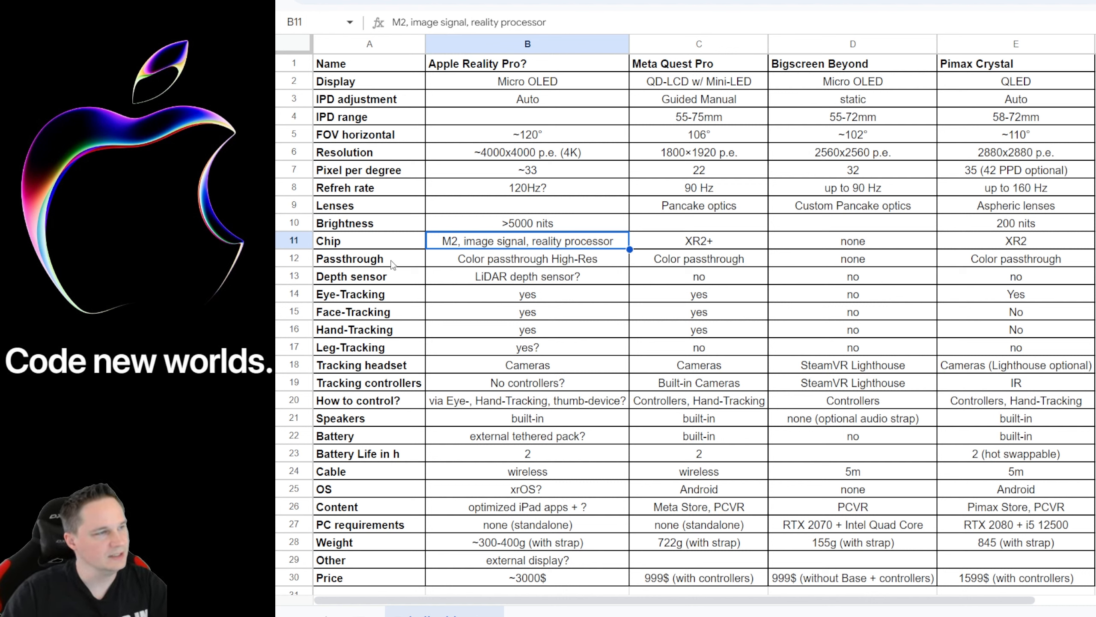
{"action": "left_click", "coordinate": [369, 259]}
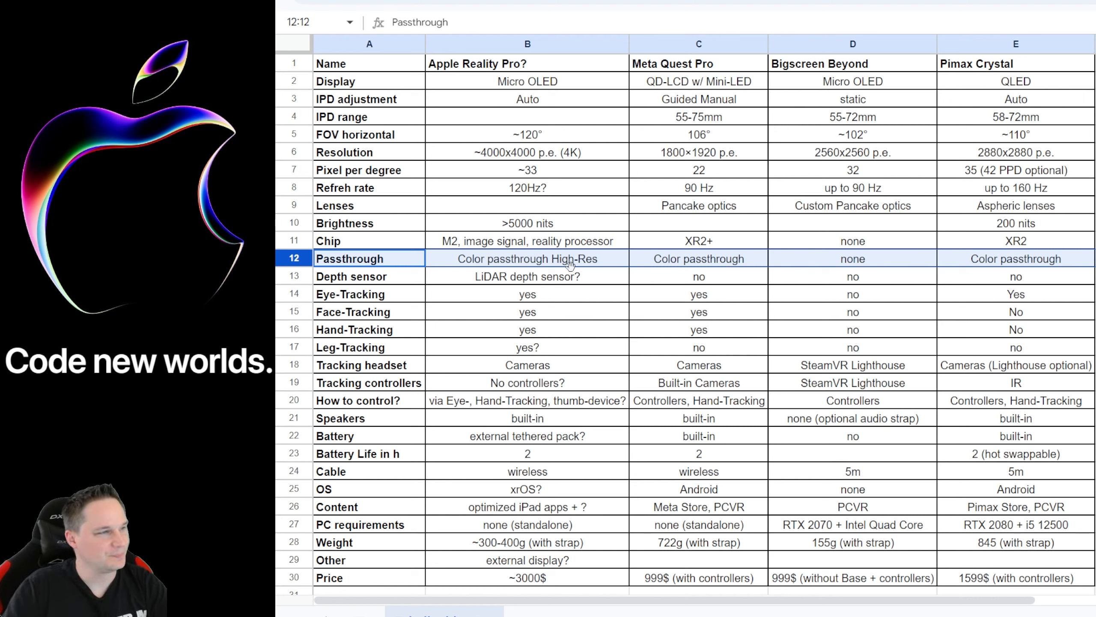
{"action": "left_click", "coordinate": [369, 275]}
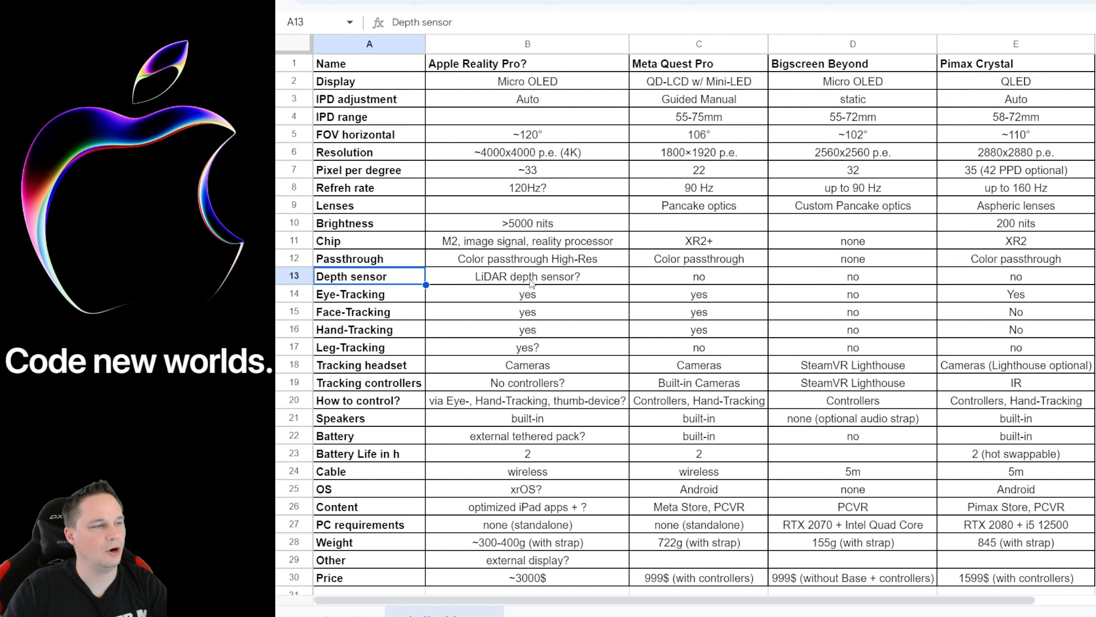
{"action": "left_click", "coordinate": [526, 276]}
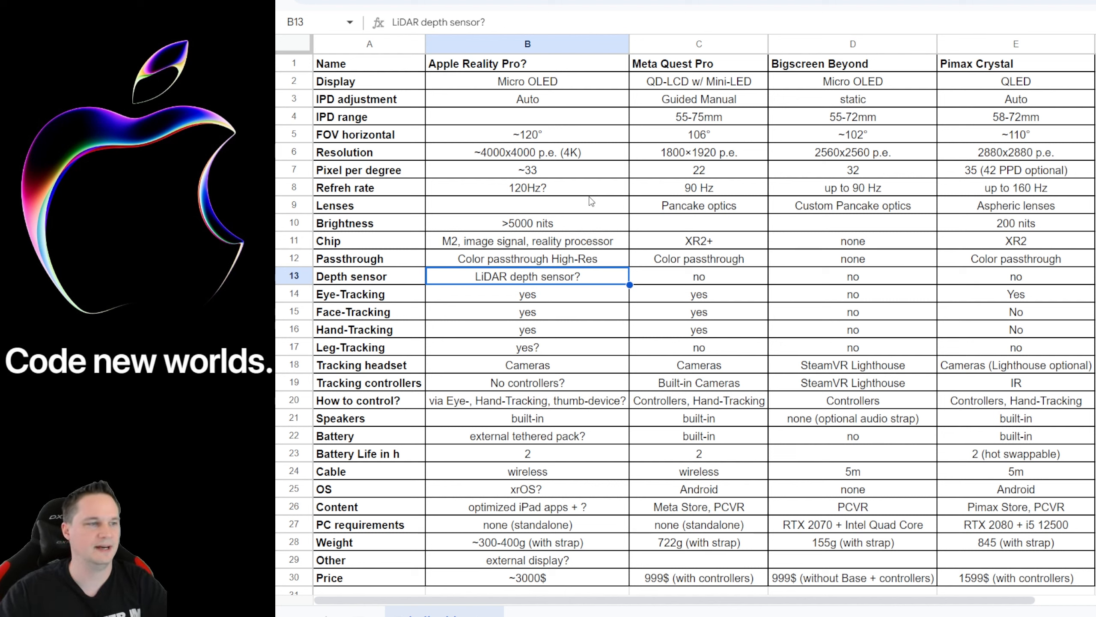
{"action": "mouse_move", "coordinate": [545, 246]}
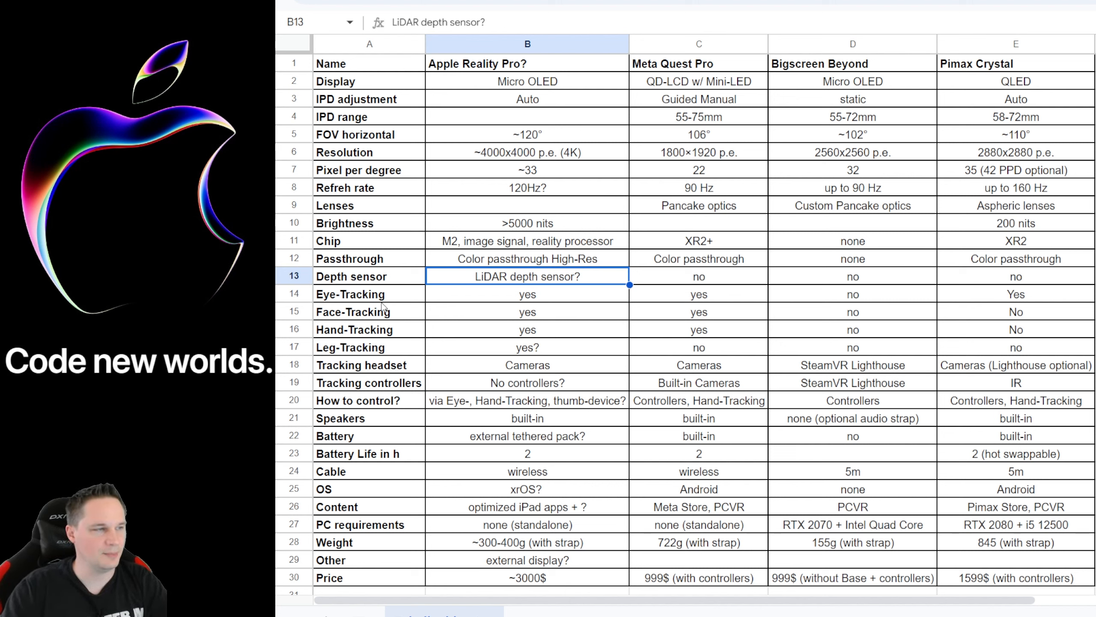
{"action": "left_click", "coordinate": [369, 294]}
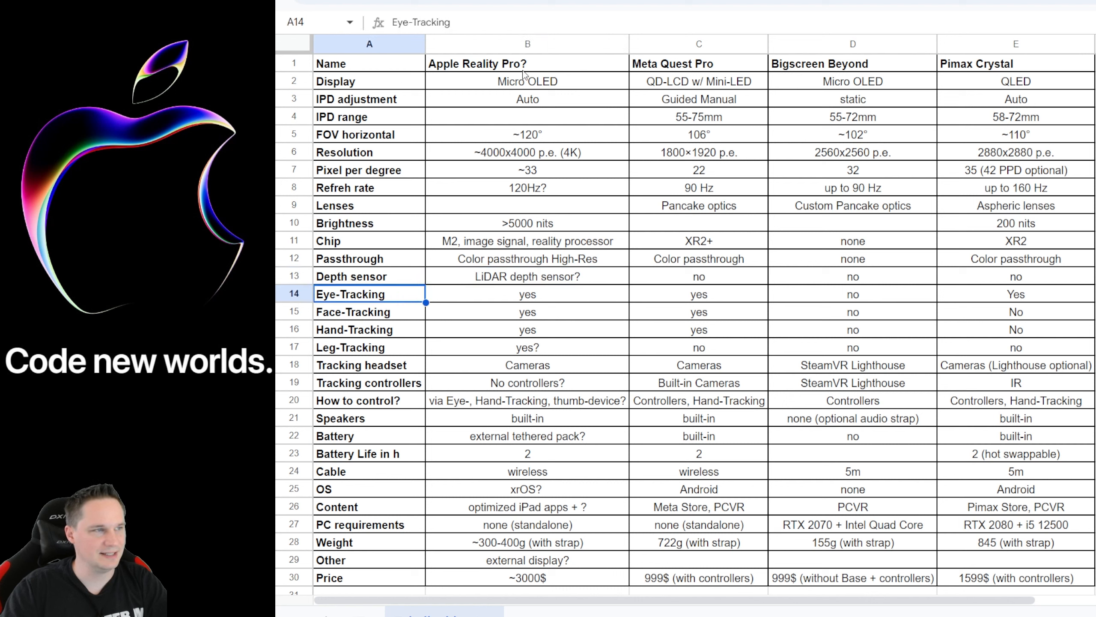
{"action": "left_click_drag", "start_coordinate": [527, 293], "coordinate": [527, 312]}
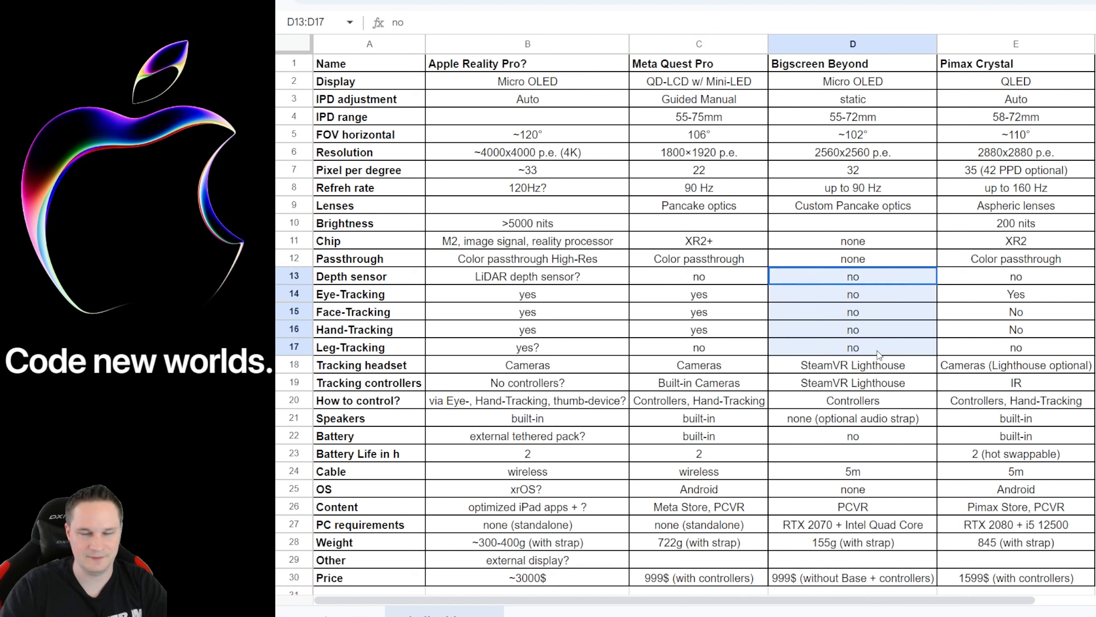
{"action": "left_click", "coordinate": [853, 293]}
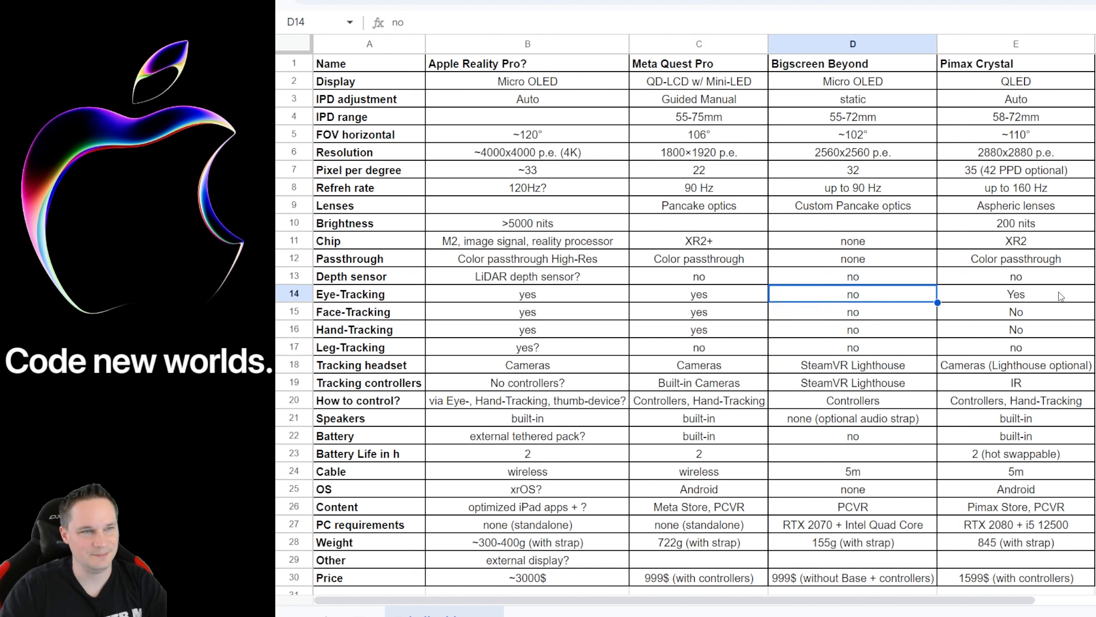
{"action": "left_click", "coordinate": [1016, 293]}
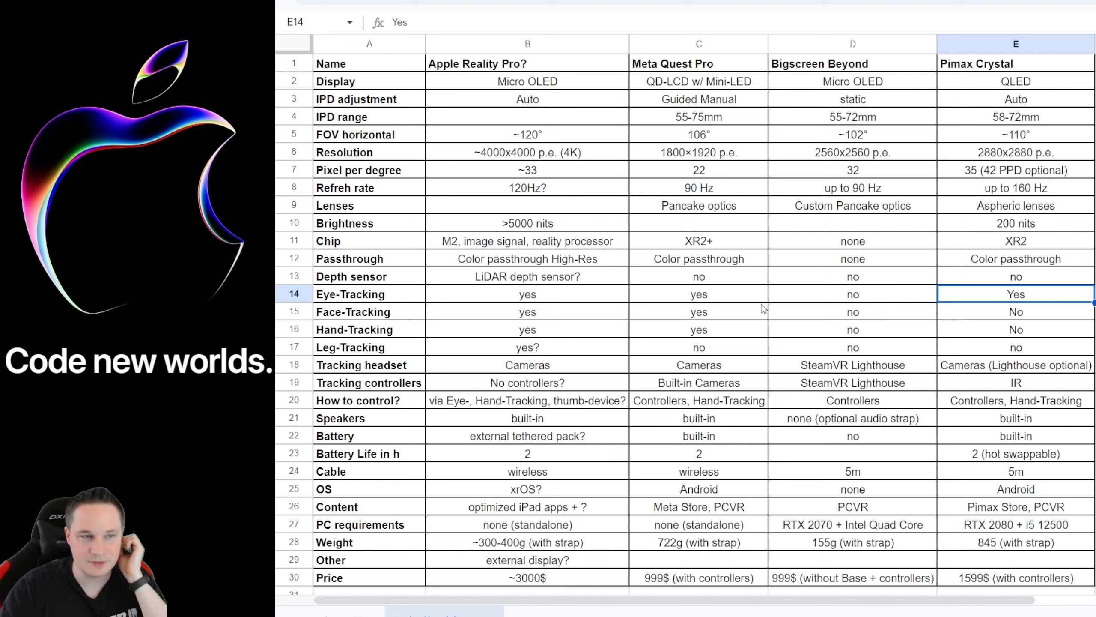
{"action": "mouse_move", "coordinate": [297, 370]}
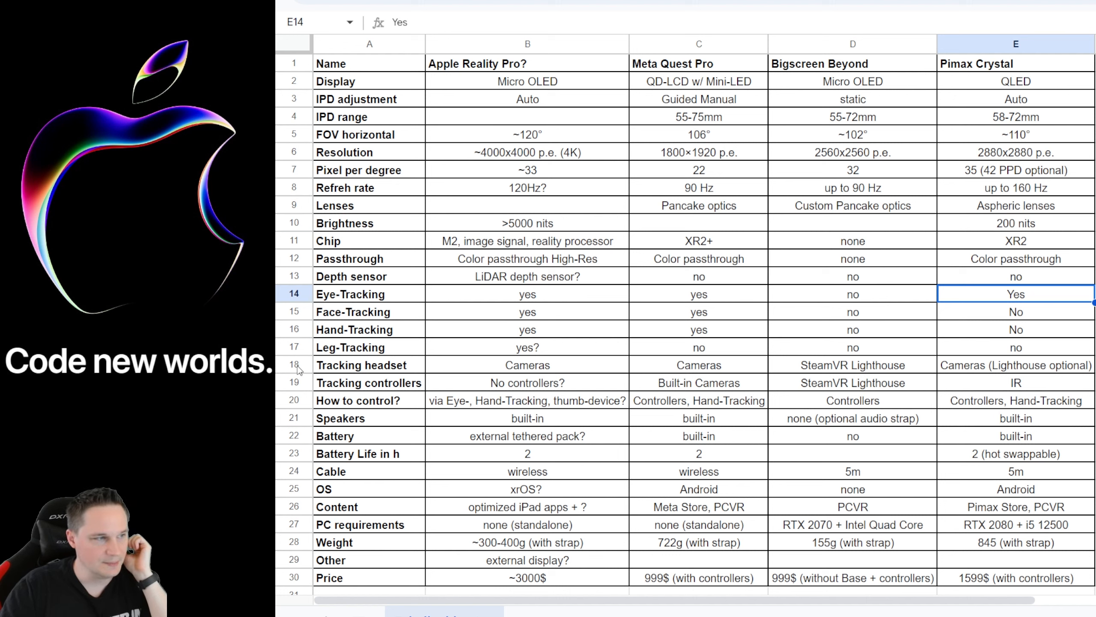
{"action": "left_click", "coordinate": [526, 382]}
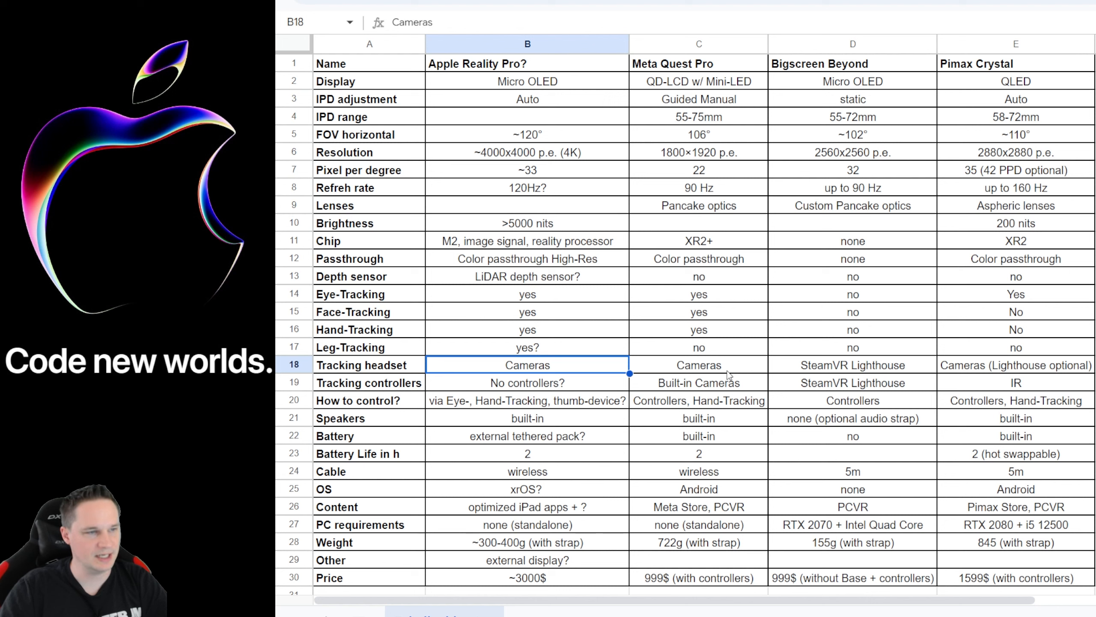
{"action": "left_click", "coordinate": [1015, 364]}
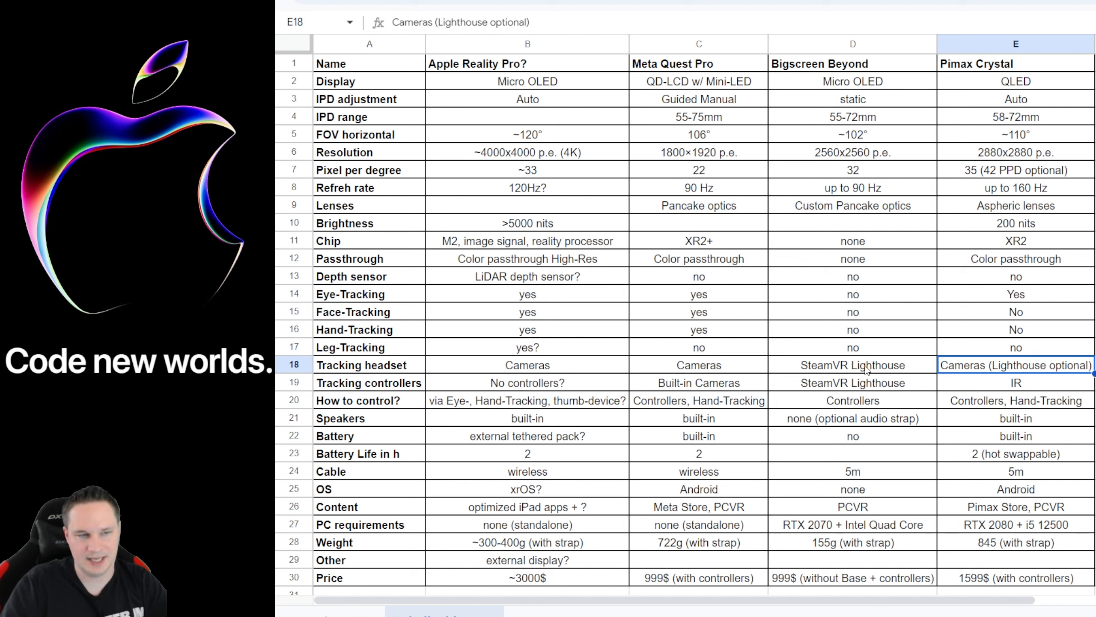
{"action": "left_click", "coordinate": [852, 364]}
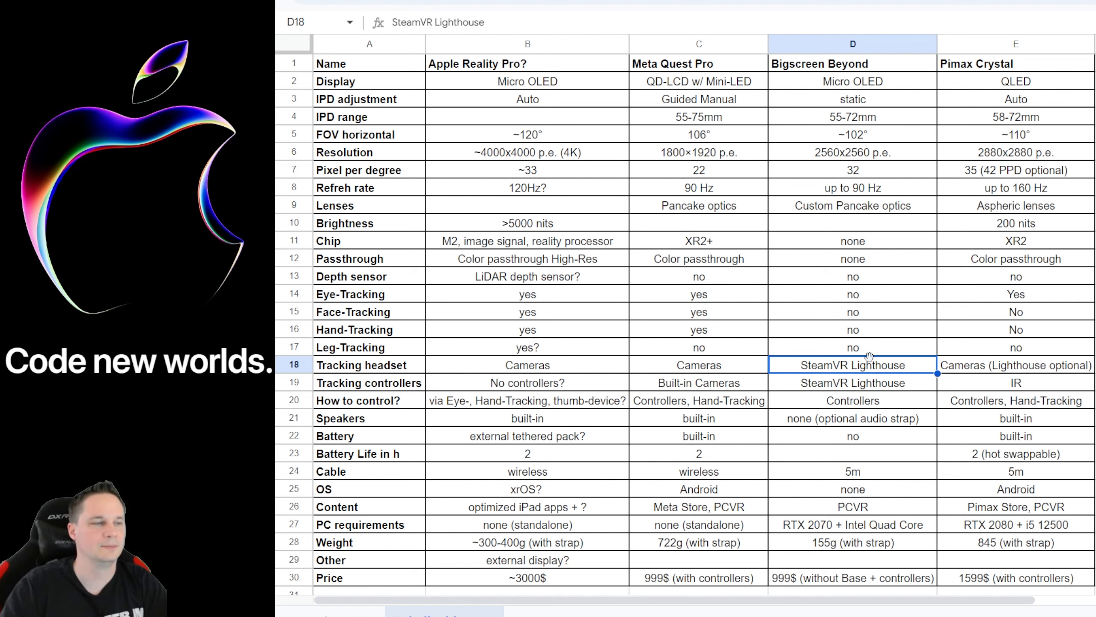
{"action": "mouse_move", "coordinate": [713, 381]}
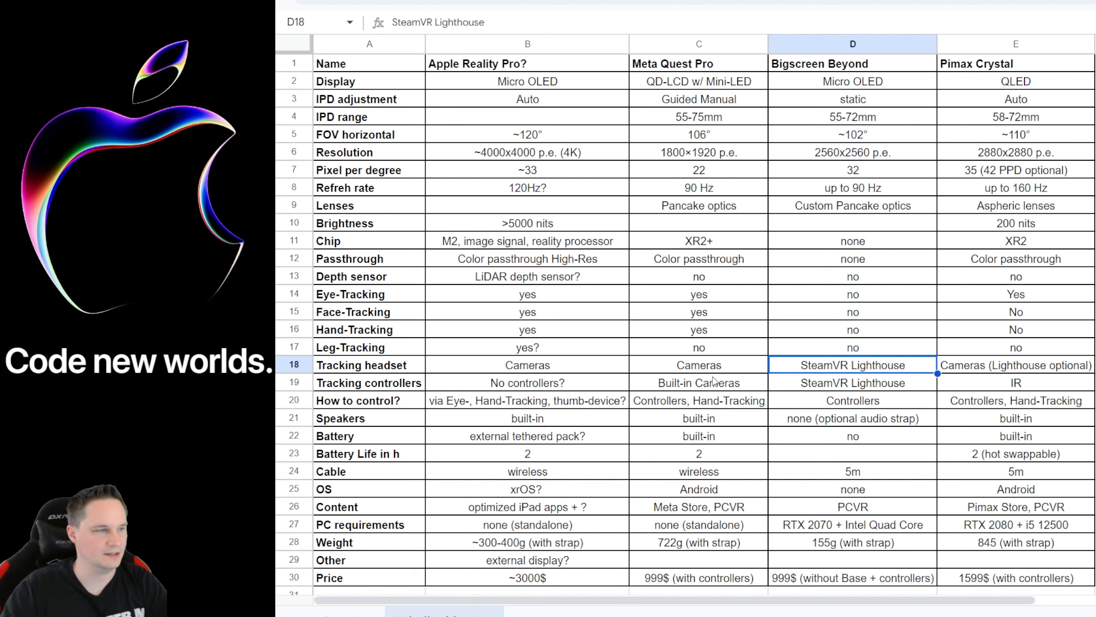
{"action": "left_click", "coordinate": [294, 383]}
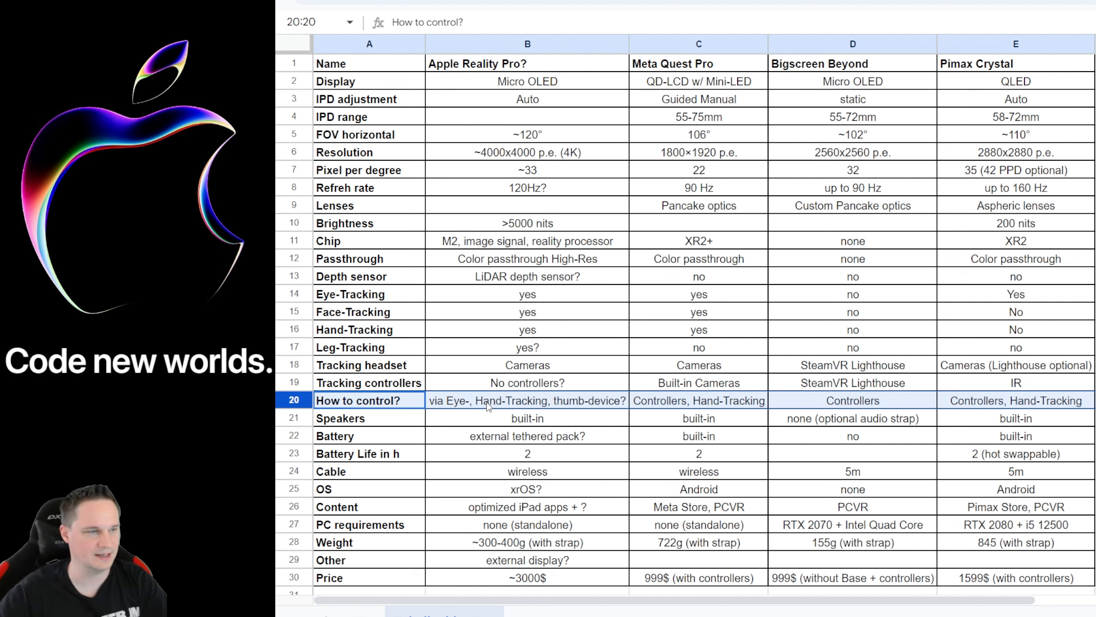
{"action": "mouse_move", "coordinate": [731, 446]}
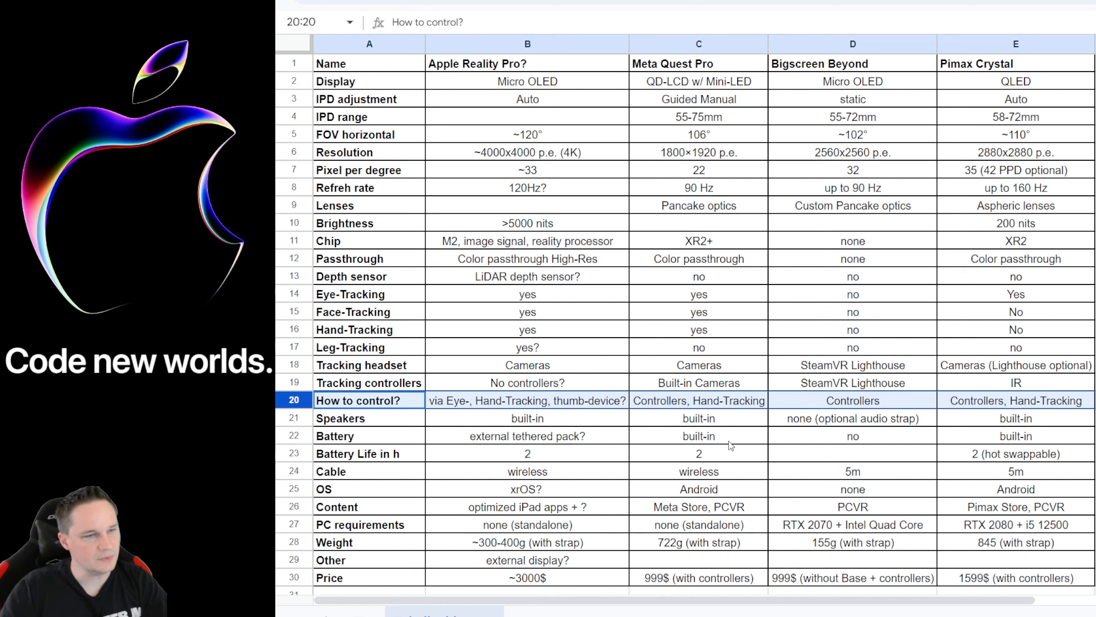
{"action": "left_click", "coordinate": [697, 400]}
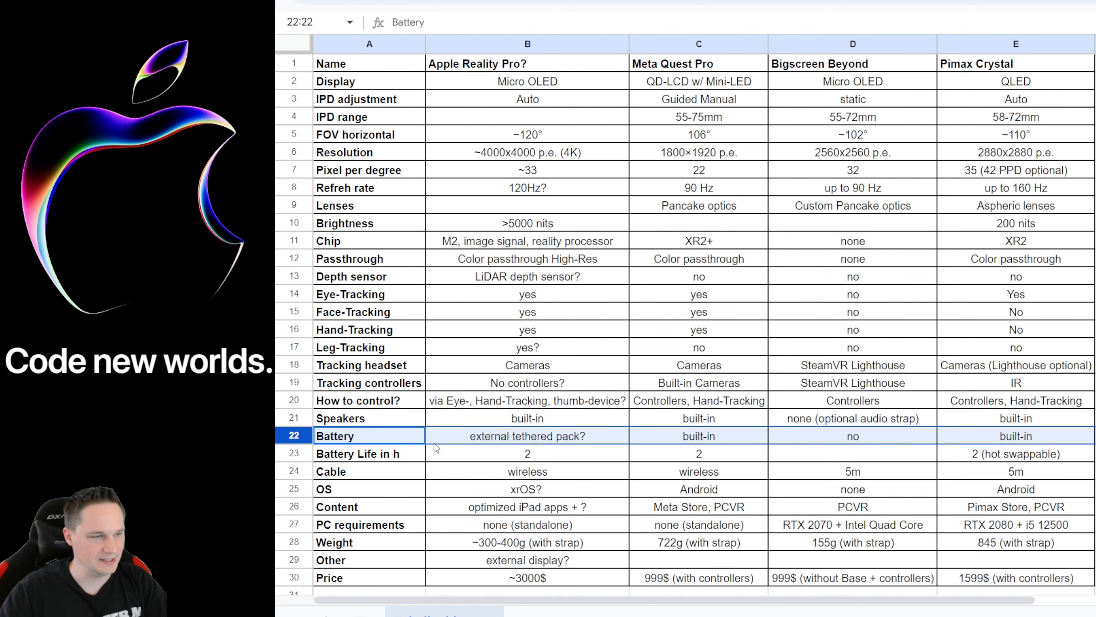
{"action": "mouse_move", "coordinate": [605, 481]}
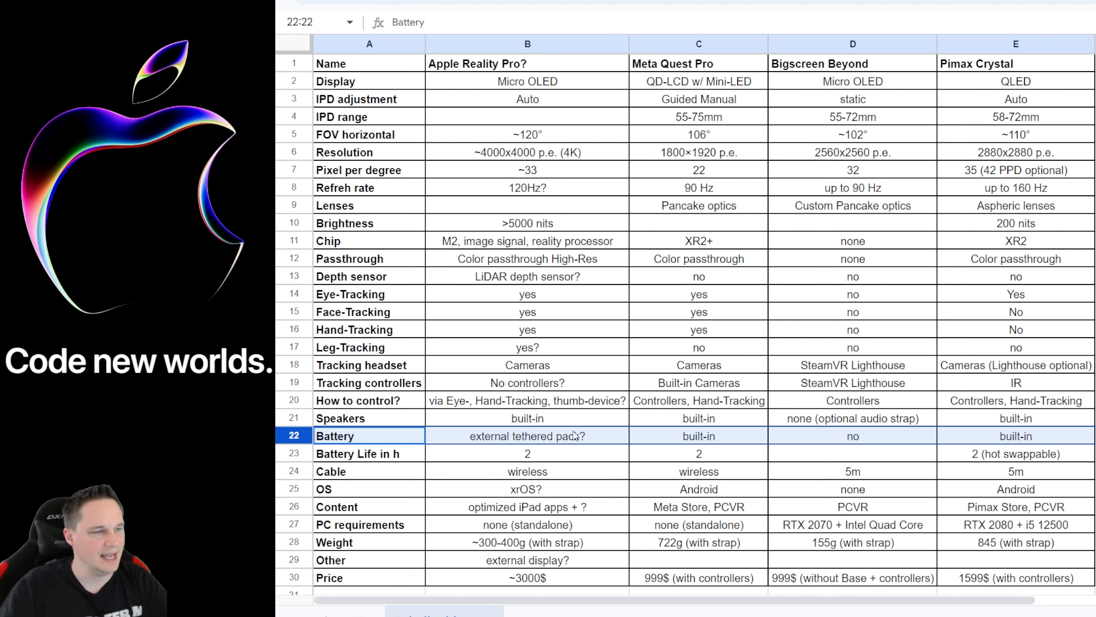
{"action": "left_click", "coordinate": [526, 435]}
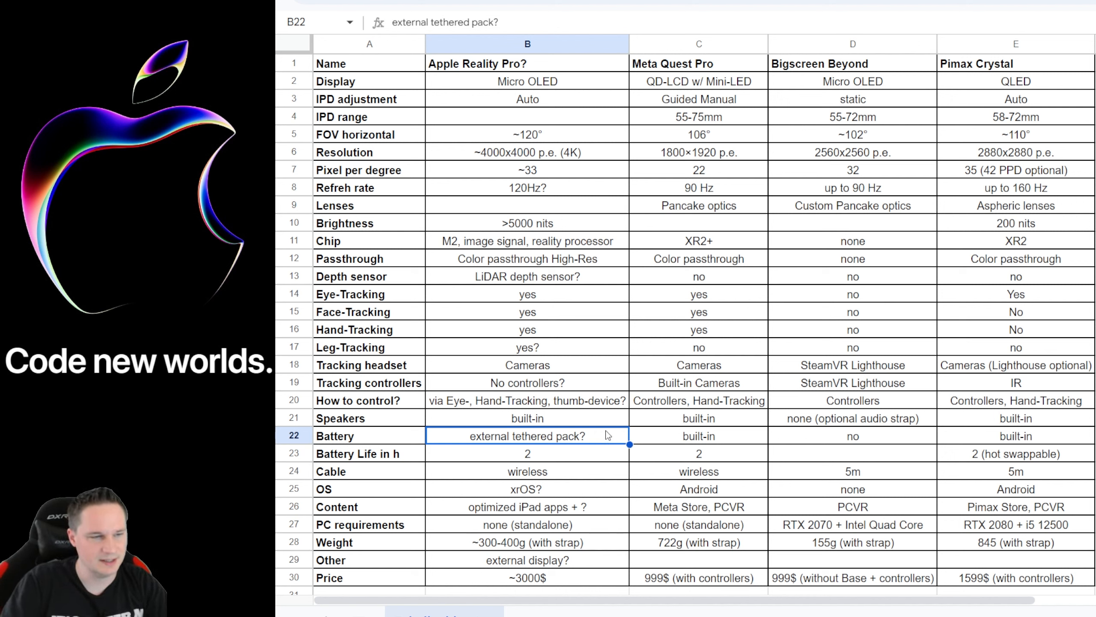
{"action": "left_click", "coordinate": [369, 453]}
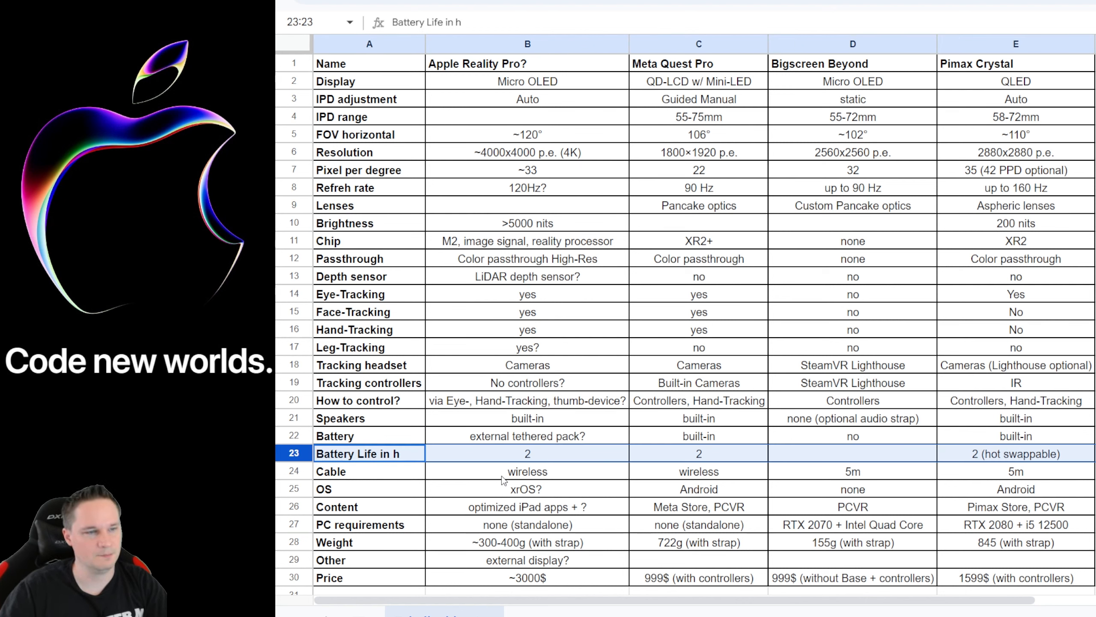
{"action": "mouse_move", "coordinate": [811, 476]}
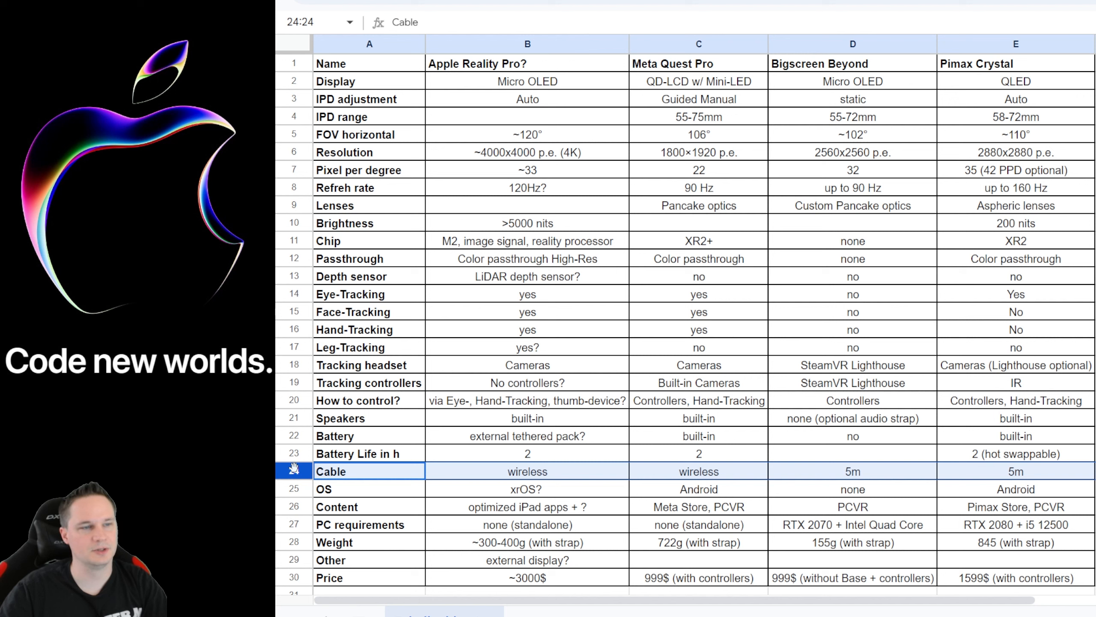
{"action": "left_click", "coordinate": [526, 471]}
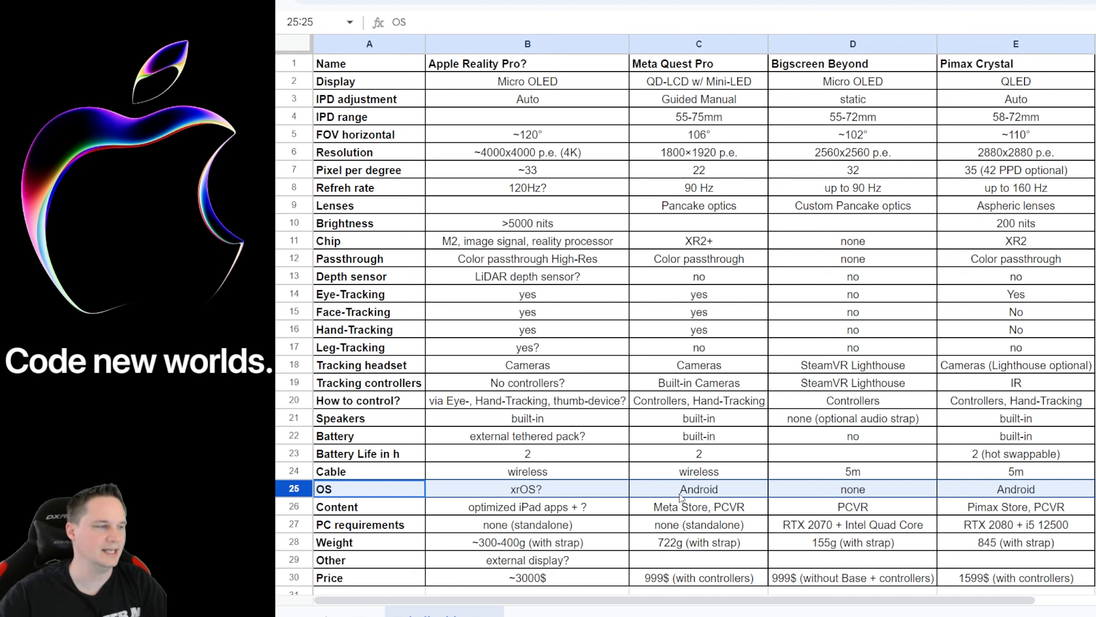
{"action": "left_click", "coordinate": [527, 488]}
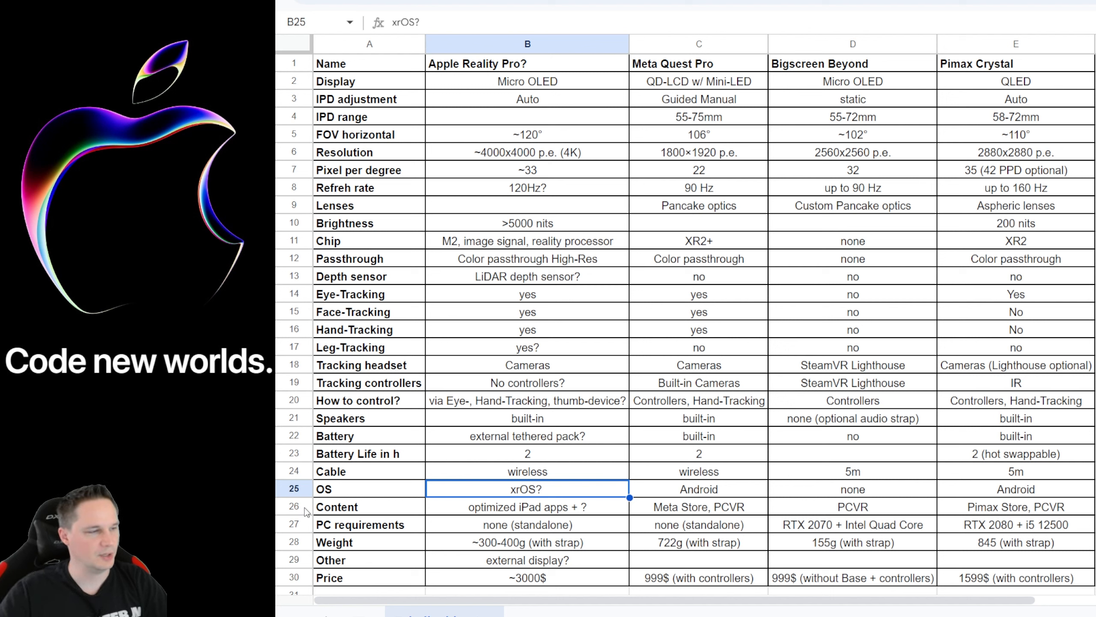
{"action": "left_click", "coordinate": [526, 506]}
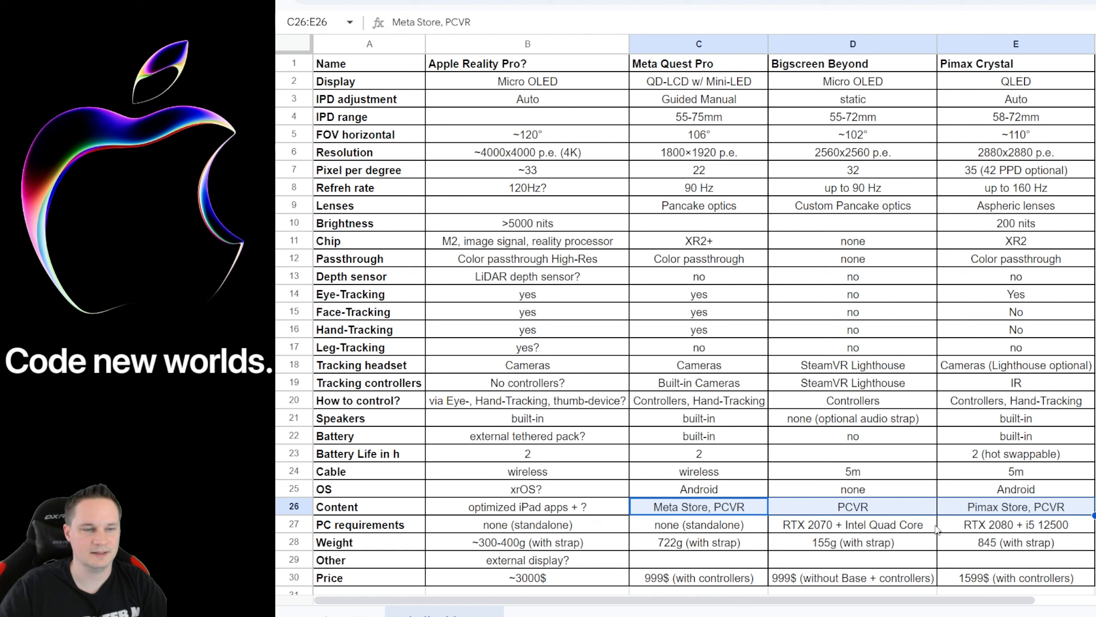
{"action": "left_click", "coordinate": [852, 506]}
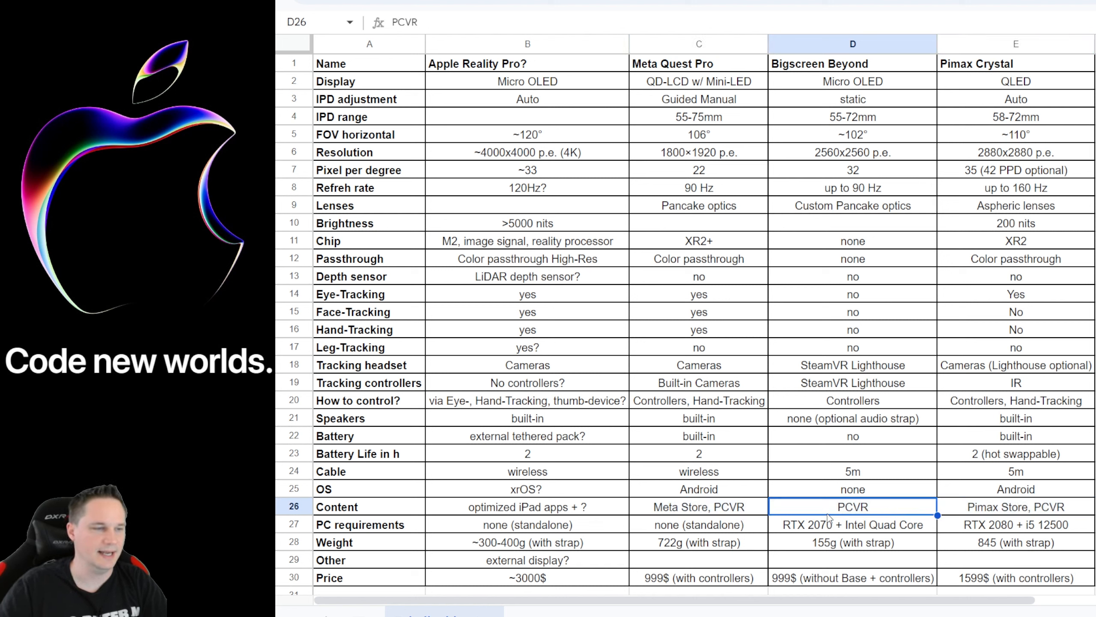
{"action": "left_click", "coordinate": [698, 506]}
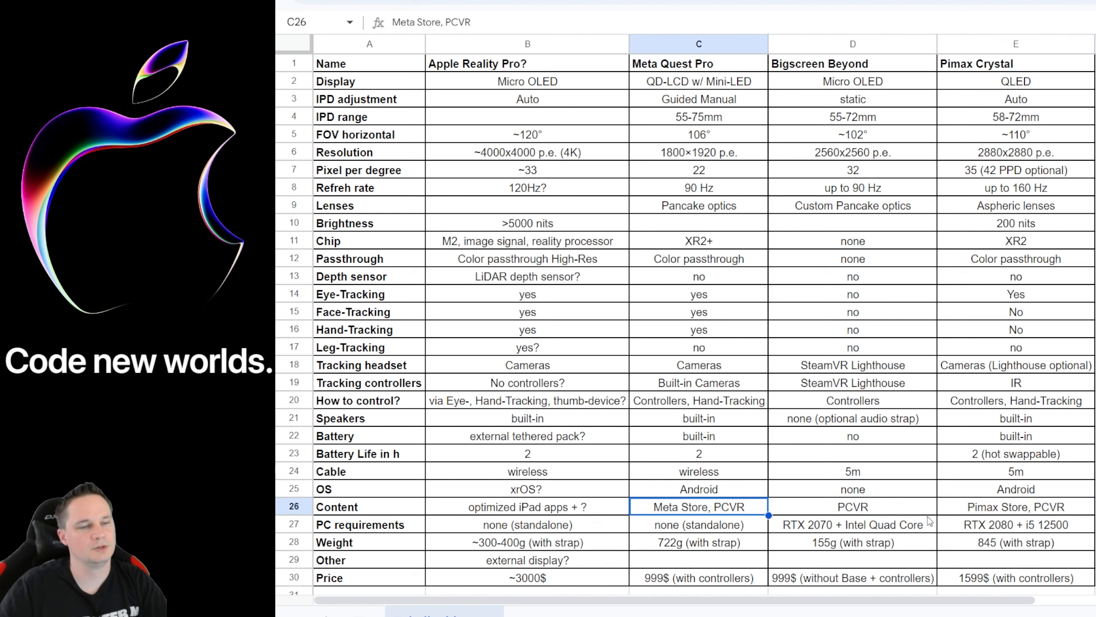
{"action": "left_click", "coordinate": [1014, 506]}
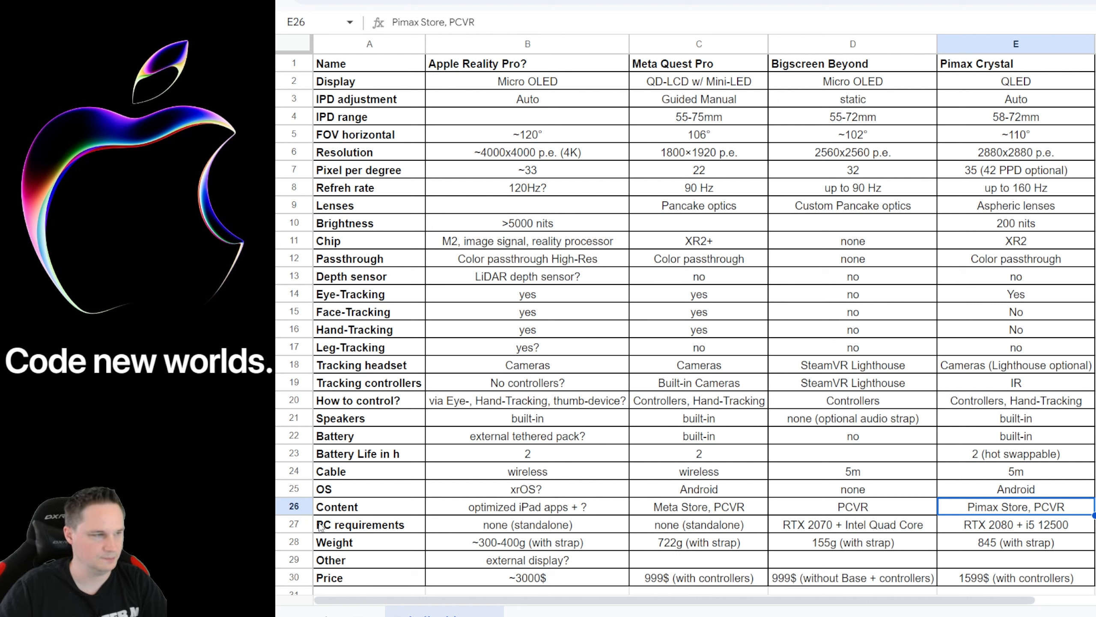
{"action": "left_click", "coordinate": [528, 524]}
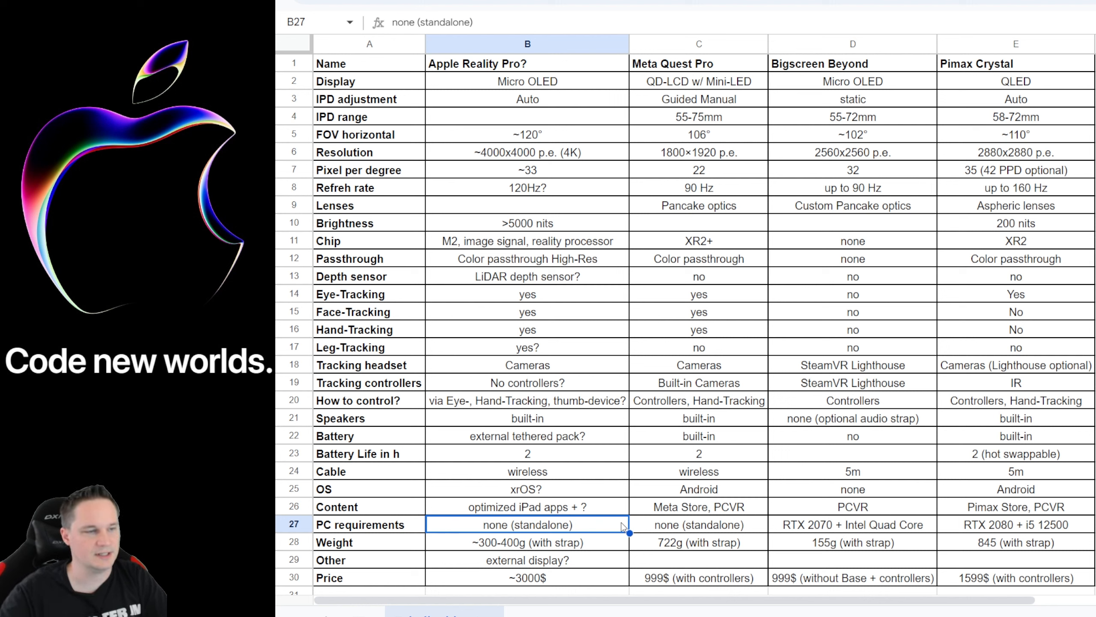
{"action": "mouse_move", "coordinate": [694, 531]}
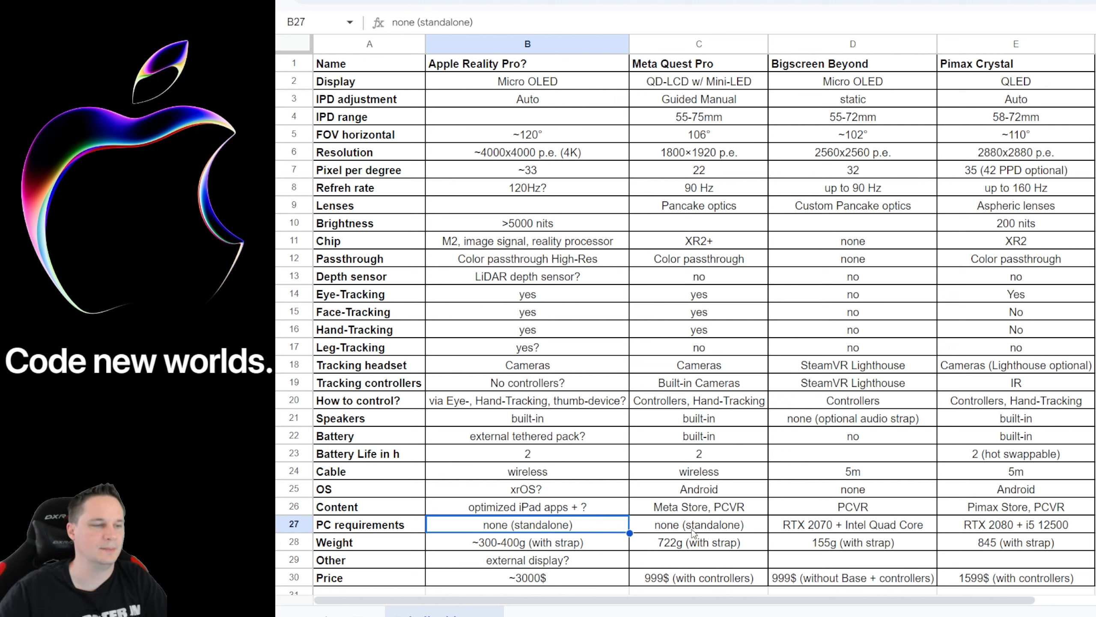
{"action": "left_click", "coordinate": [697, 524]}
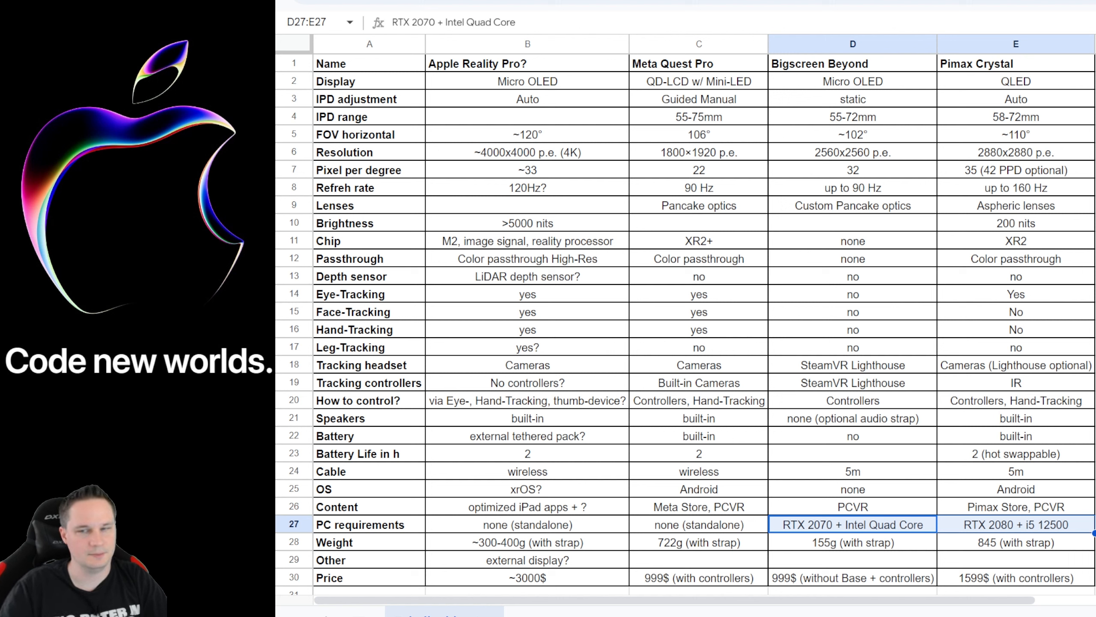
{"action": "mouse_move", "coordinate": [803, 457]}
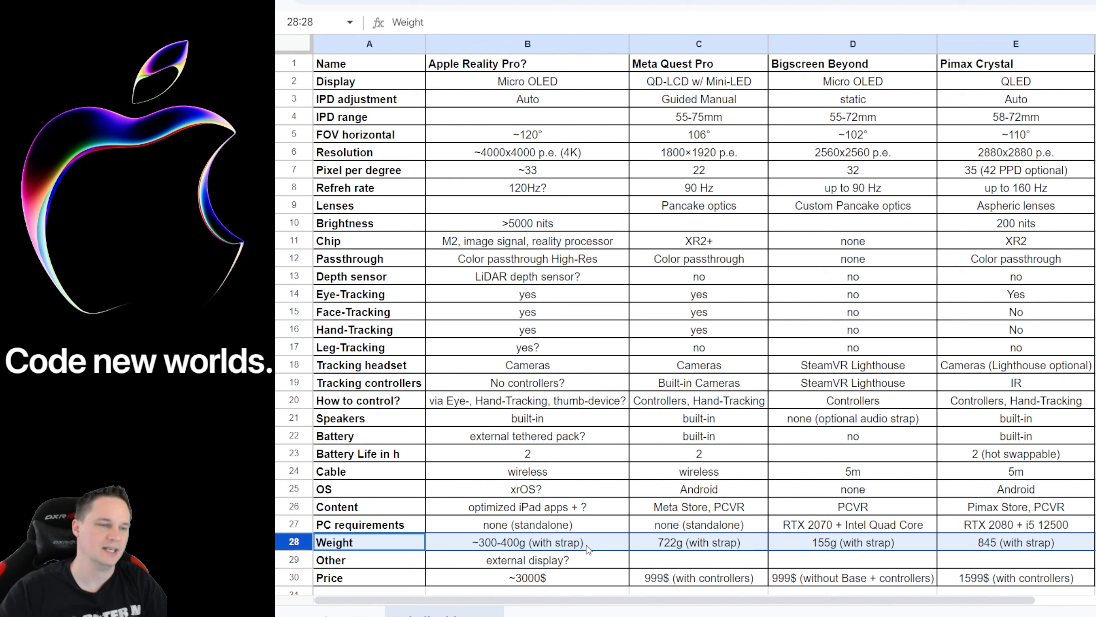
{"action": "mouse_move", "coordinate": [872, 547]}
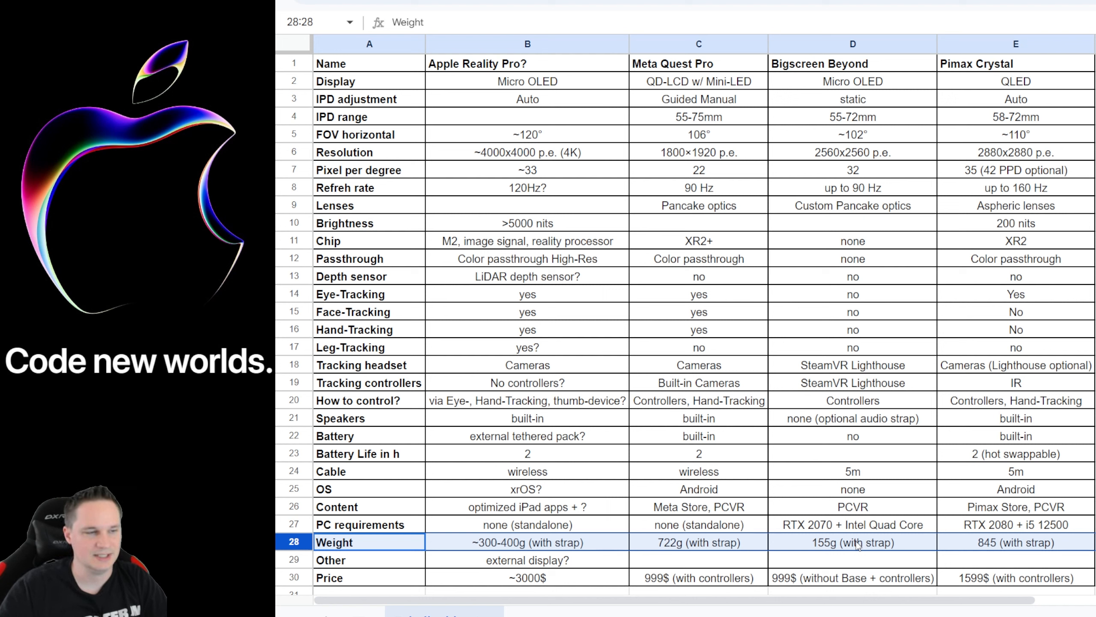
{"action": "mouse_move", "coordinate": [1020, 539]}
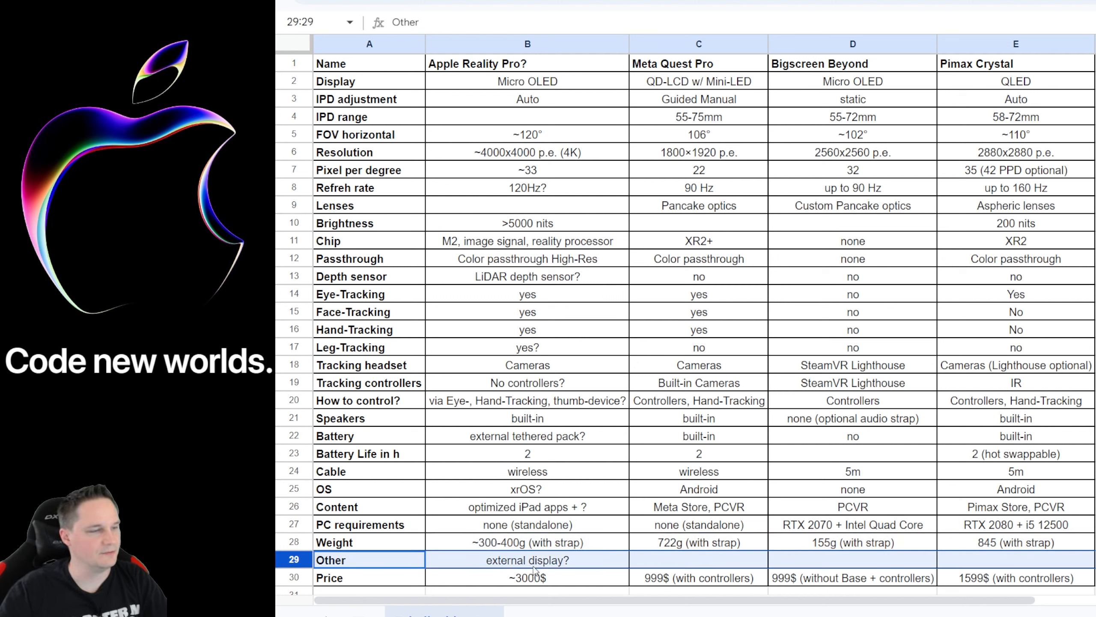
{"action": "mouse_move", "coordinate": [553, 566]}
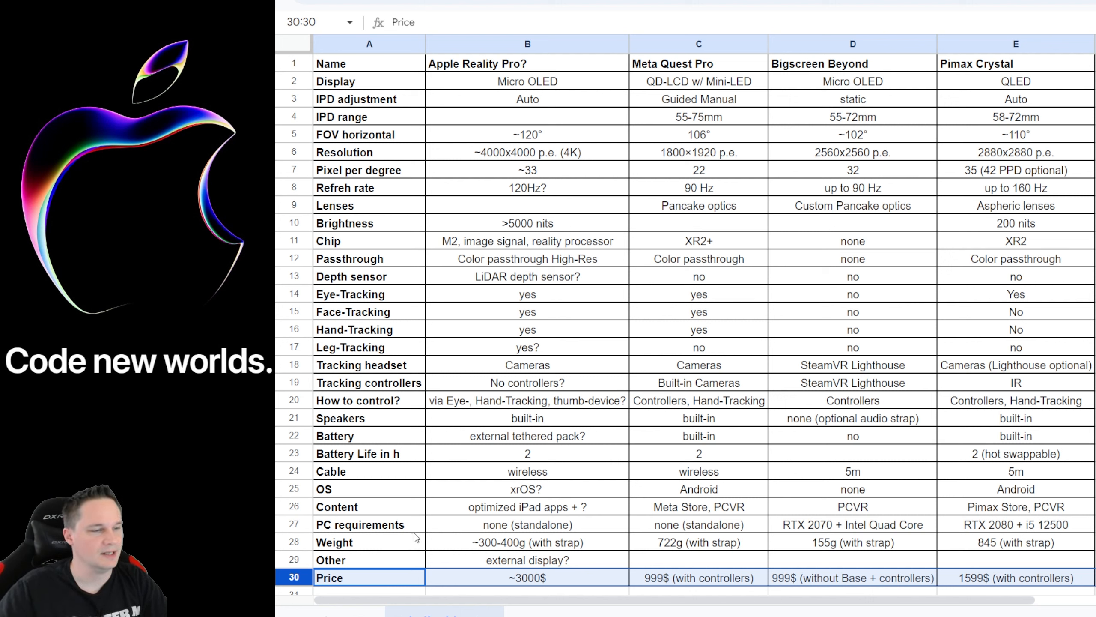
{"action": "mouse_move", "coordinate": [681, 587]}
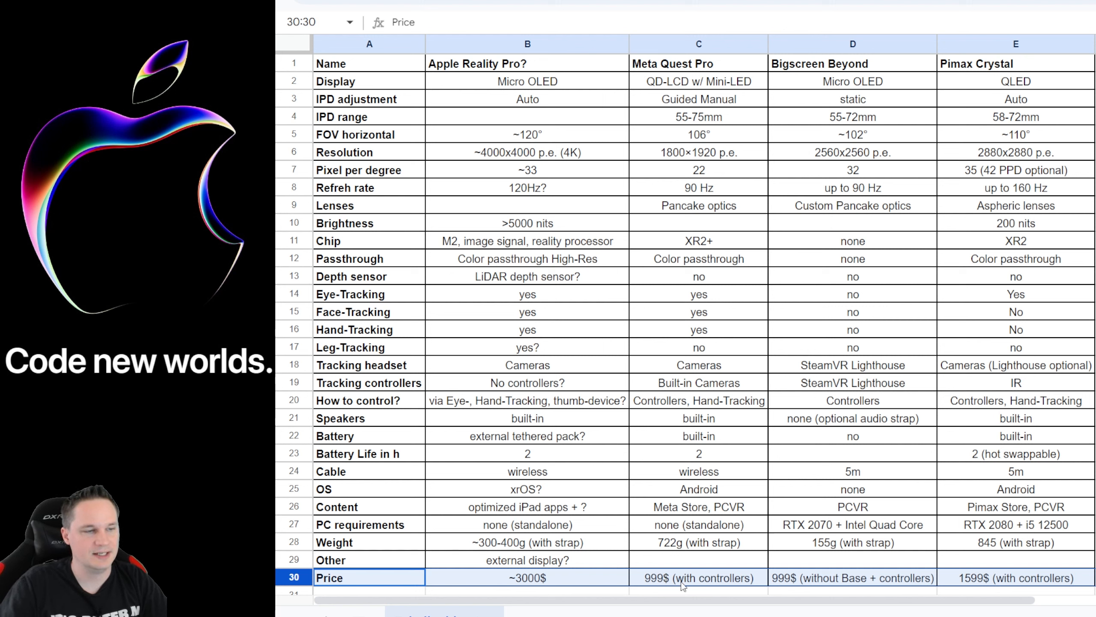
{"action": "left_click", "coordinate": [697, 578]}
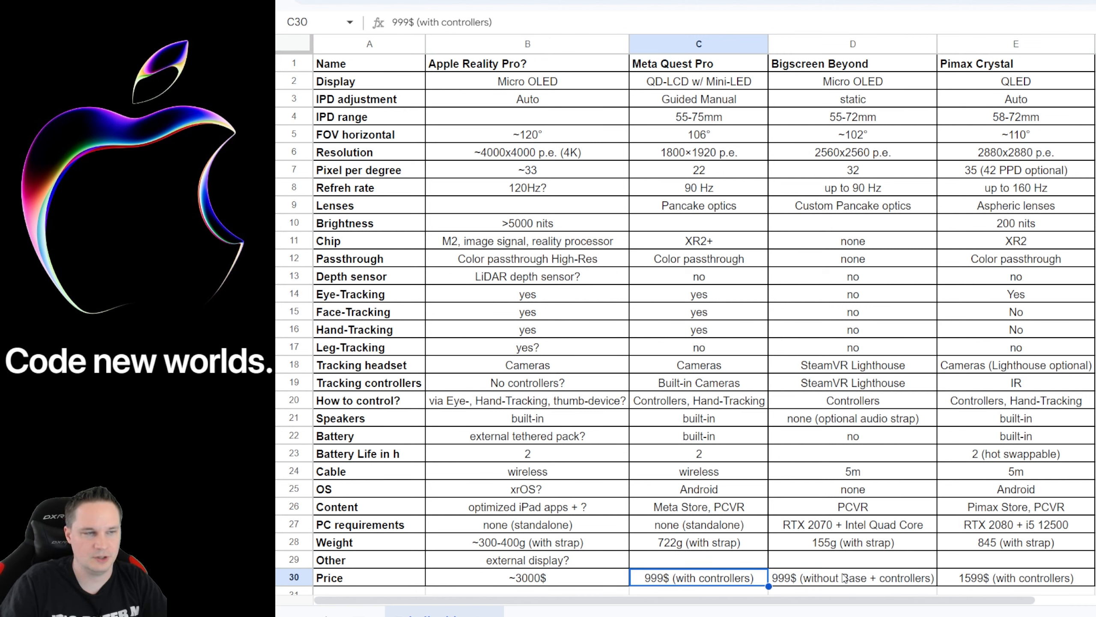
{"action": "left_click", "coordinate": [851, 577]}
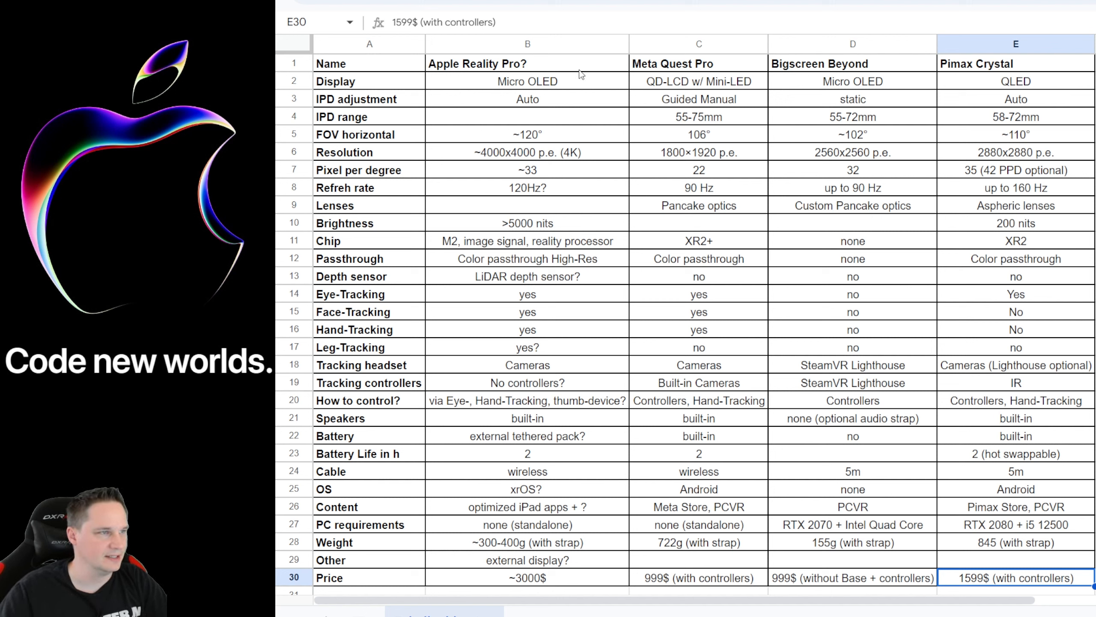
Step: Highlight column B, Apple Reality Pro's specs from M2 chip to ~3000$ price
{"action": "left_click", "coordinate": [526, 43]}
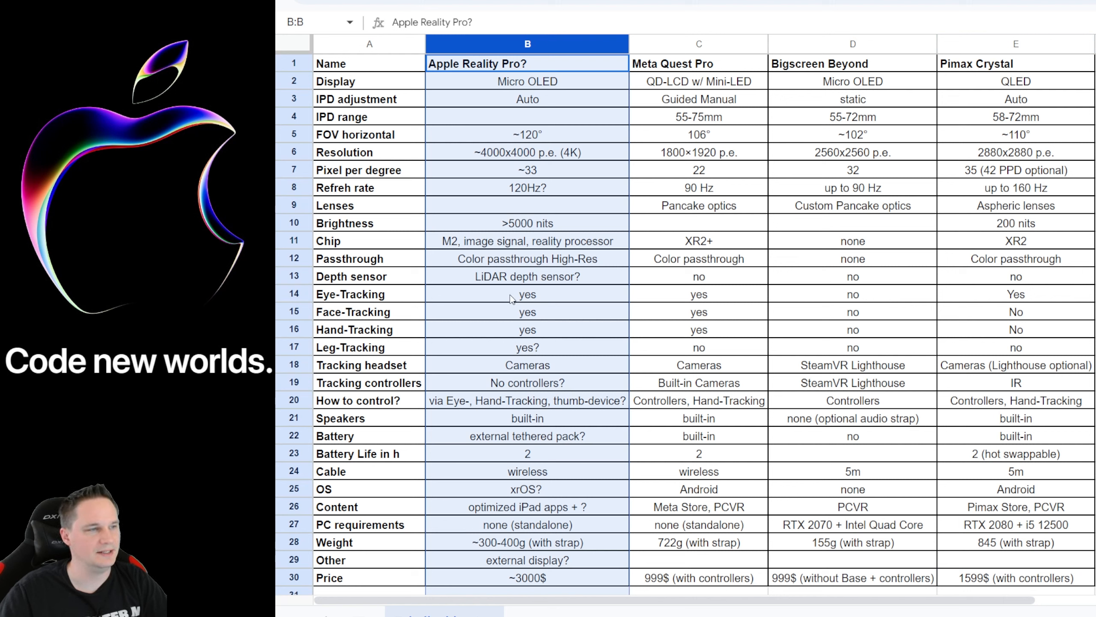
{"action": "mouse_move", "coordinate": [470, 207]}
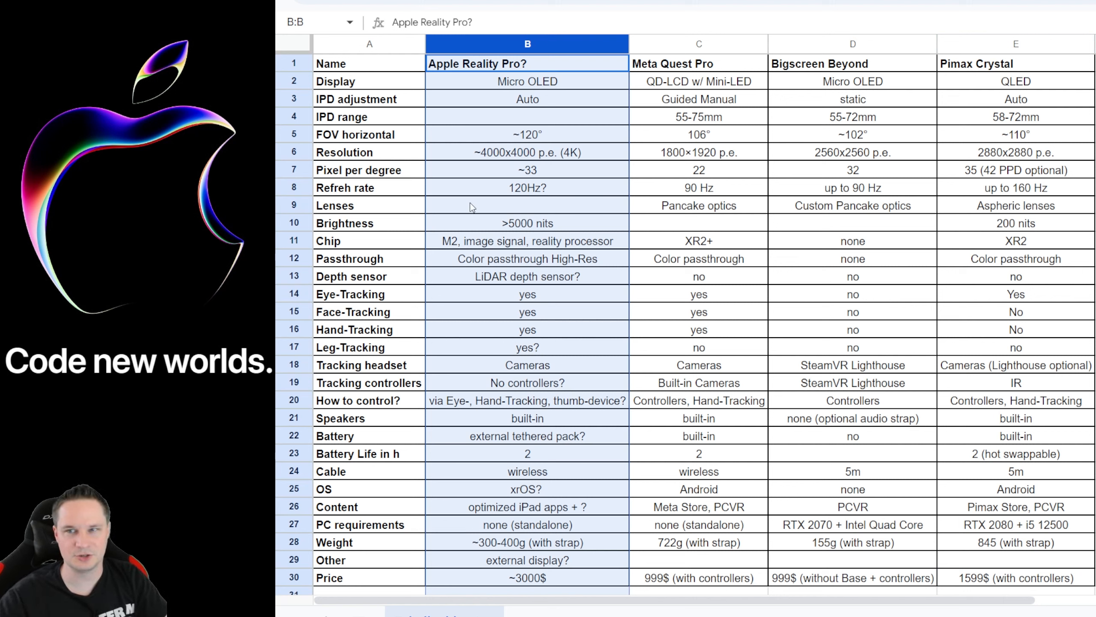